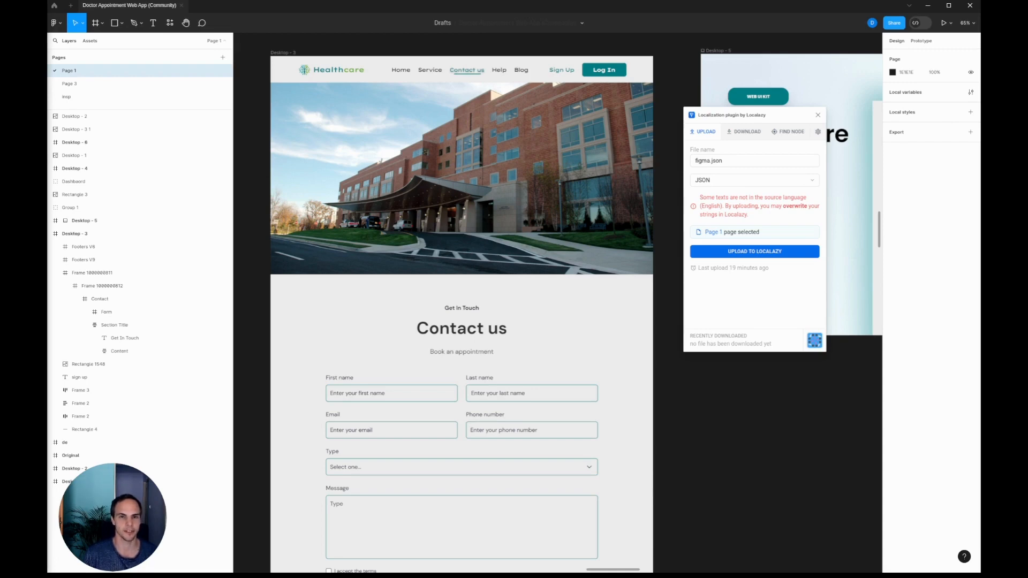
{"action": "mouse_move", "coordinate": [250, 185]}
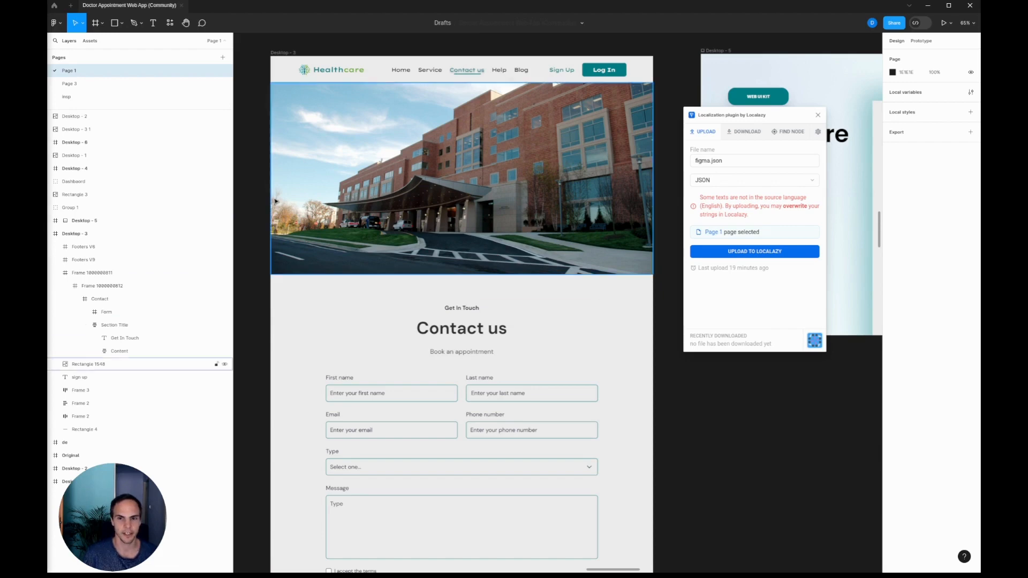
{"action": "mouse_move", "coordinate": [340, 96]}
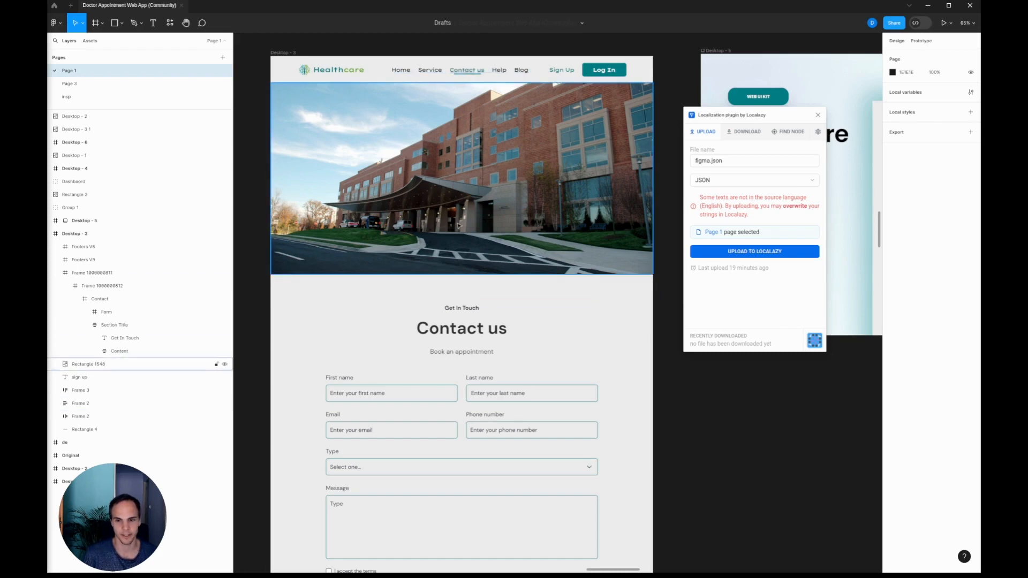
Enable key clustering in the Figma Demo project's General settings and confirm it.
{"action": "scroll", "scroll_direction": "down", "scroll_amount": 3}
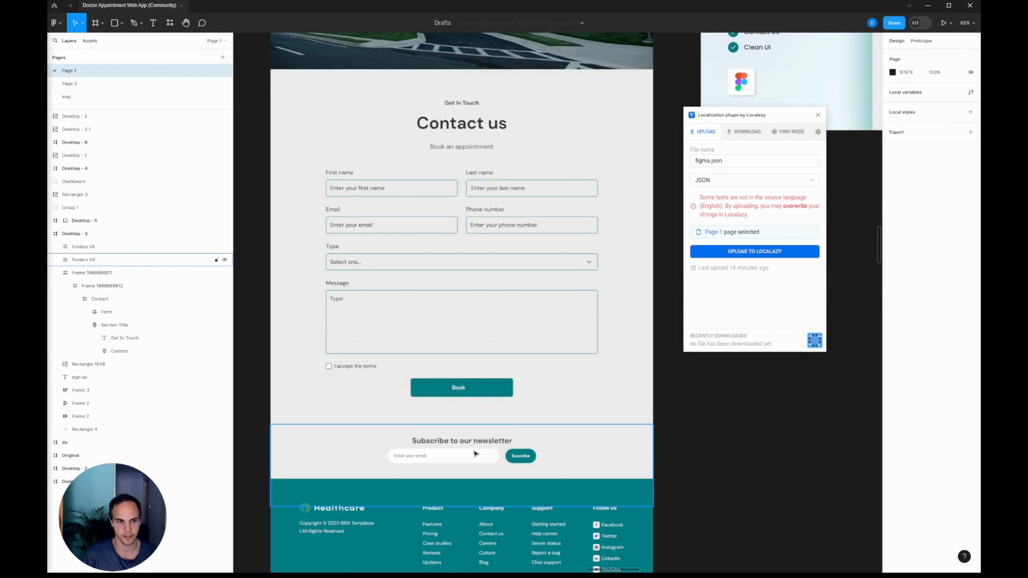
{"action": "scroll", "scroll_direction": "down", "scroll_amount": 3}
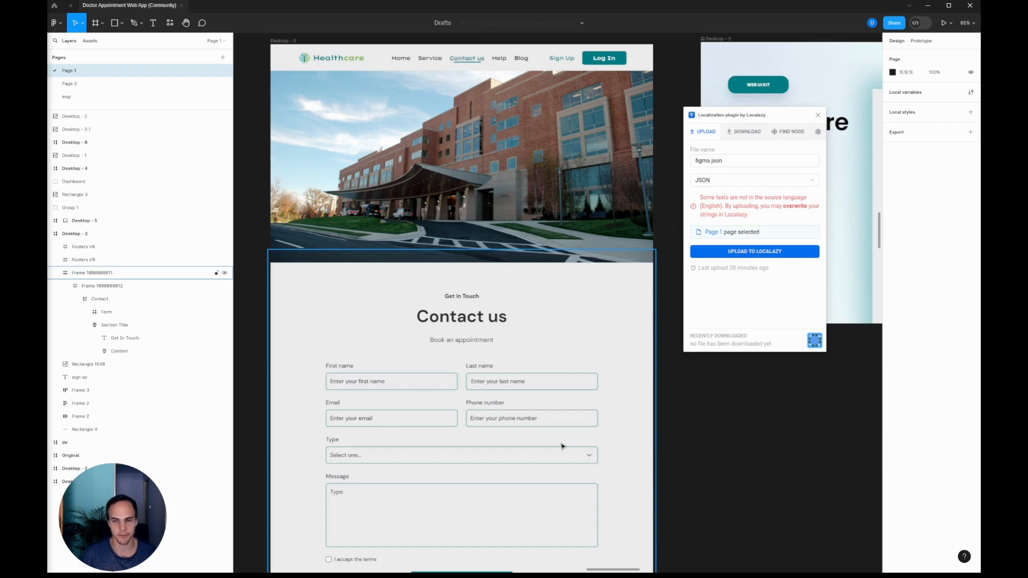
{"action": "scroll", "scroll_direction": "down", "scroll_amount": 3}
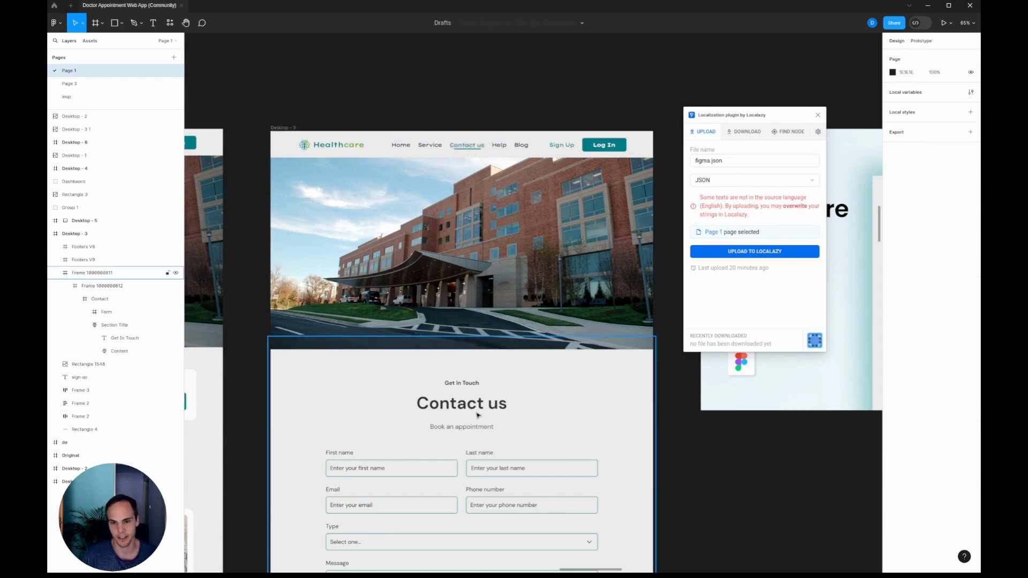
{"action": "scroll", "scroll_direction": "down", "scroll_amount": 3}
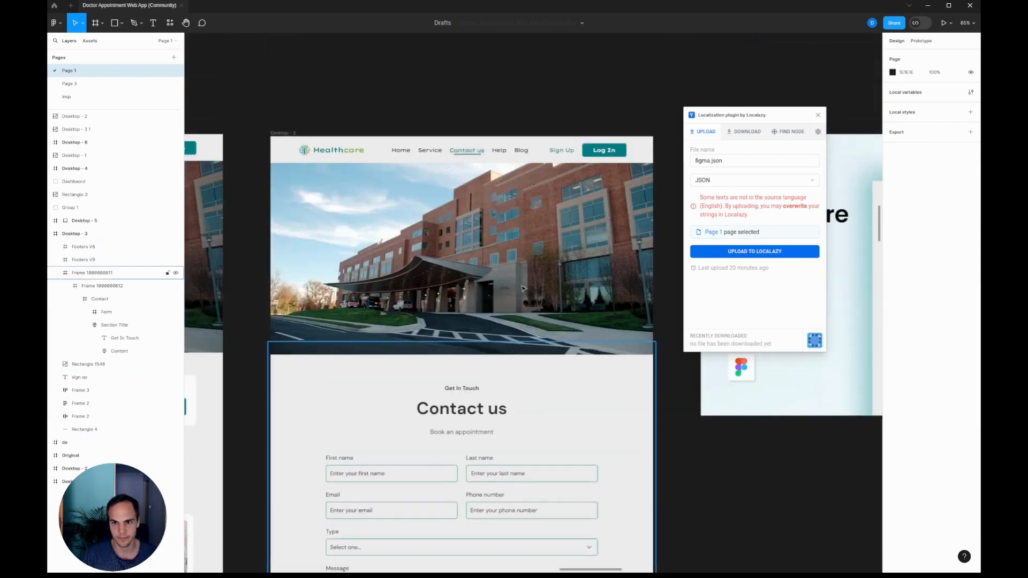
{"action": "mouse_move", "coordinate": [535, 392]}
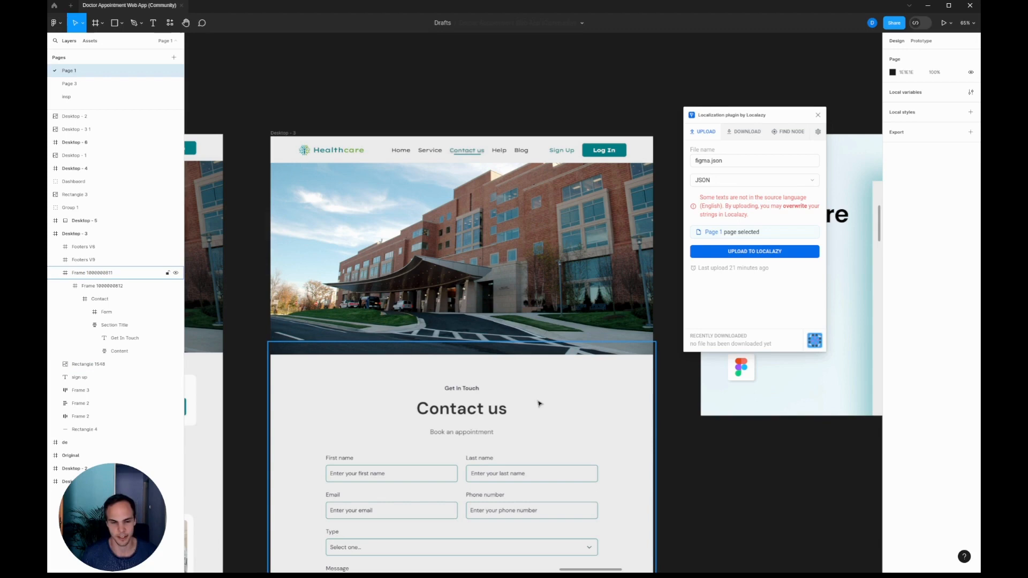
{"action": "mouse_move", "coordinate": [442, 380]}
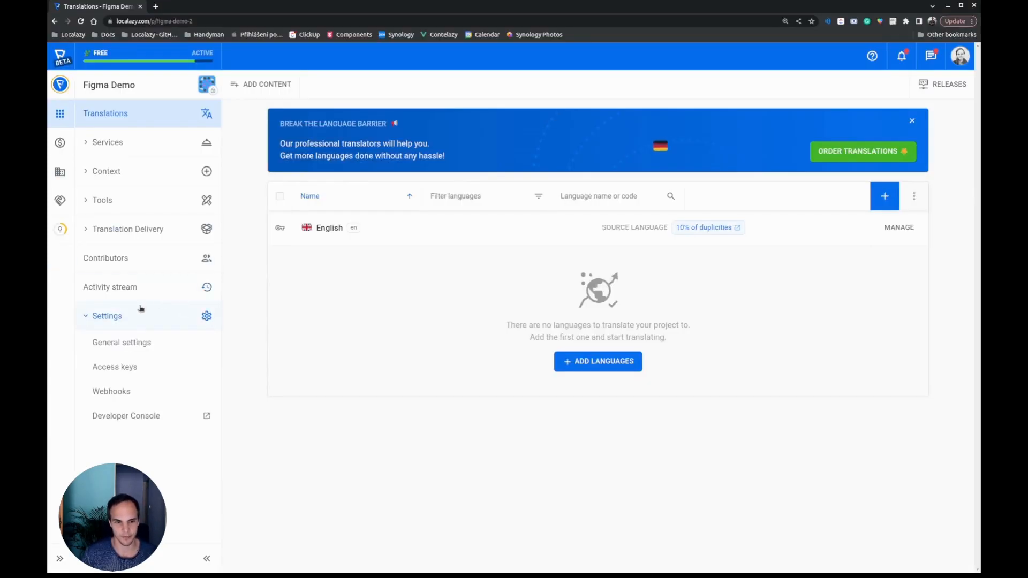
{"action": "left_click", "coordinate": [121, 342]}
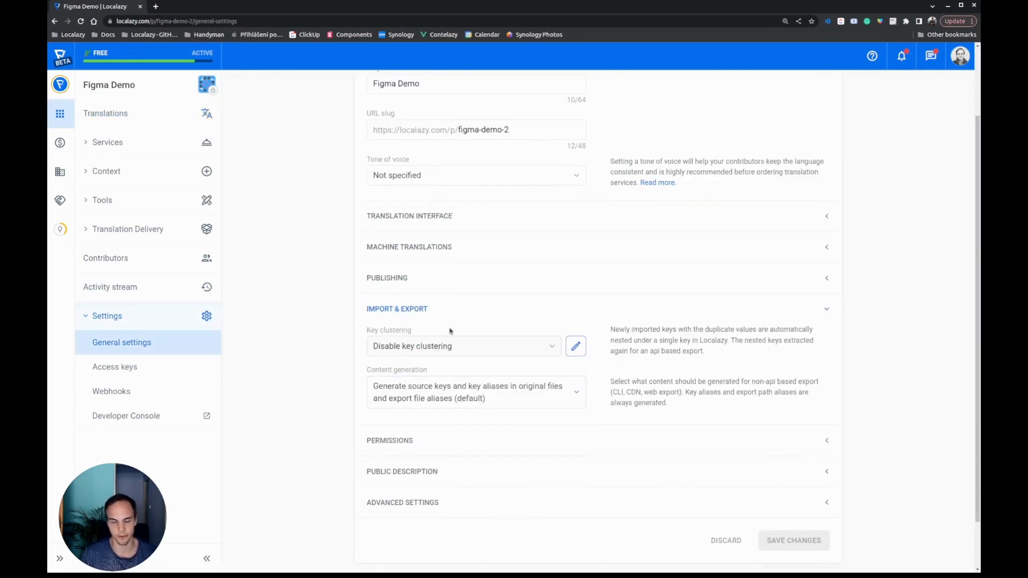
{"action": "mouse_move", "coordinate": [164, 343]}
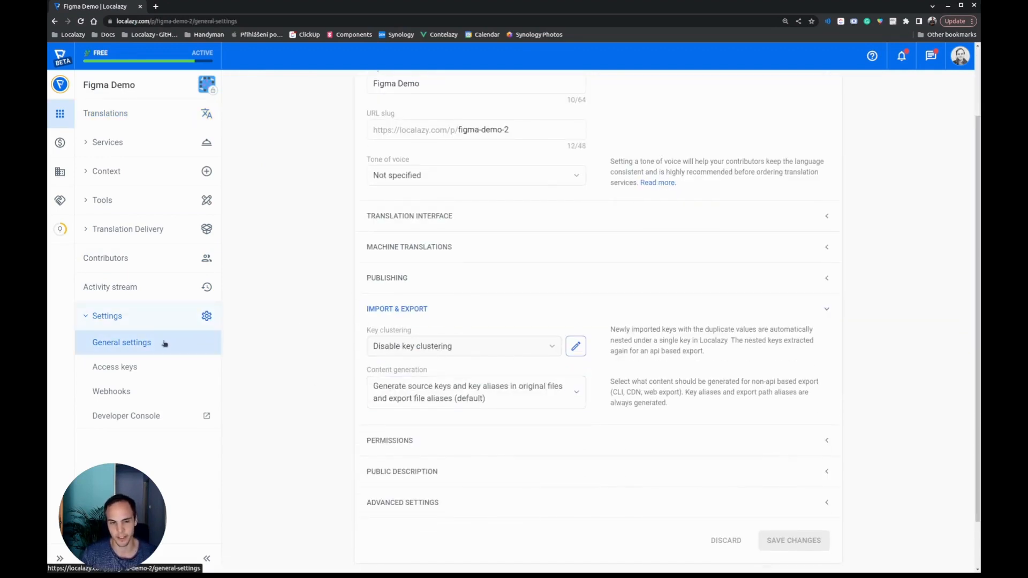
{"action": "mouse_move", "coordinate": [249, 355]}
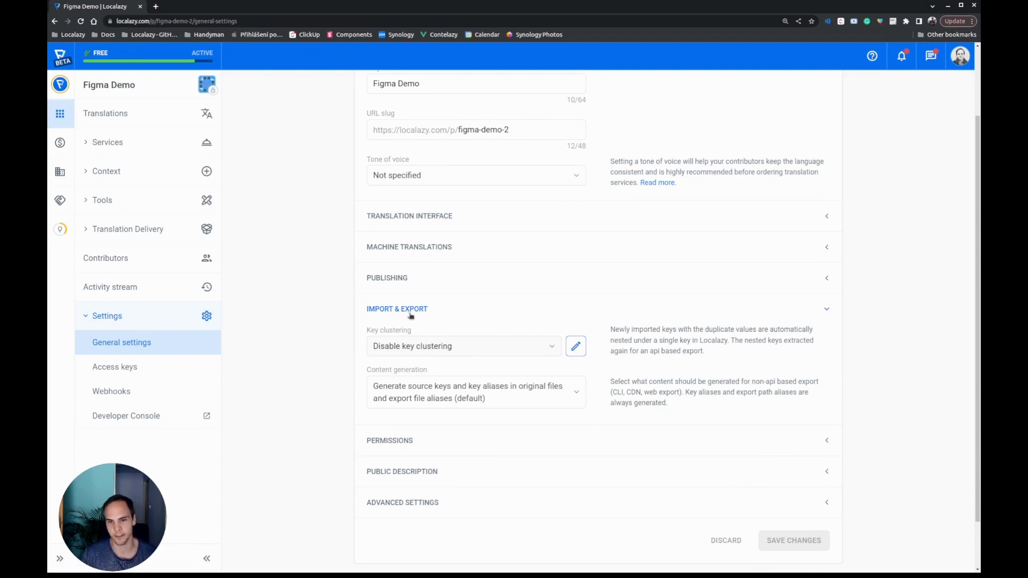
{"action": "left_click", "coordinate": [575, 346]}
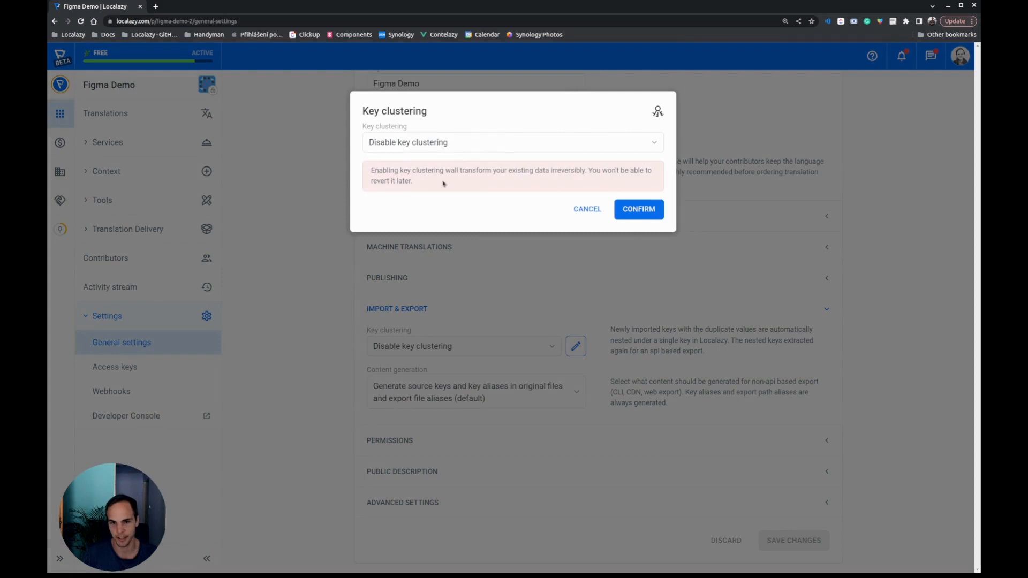
{"action": "left_click", "coordinate": [513, 142]}
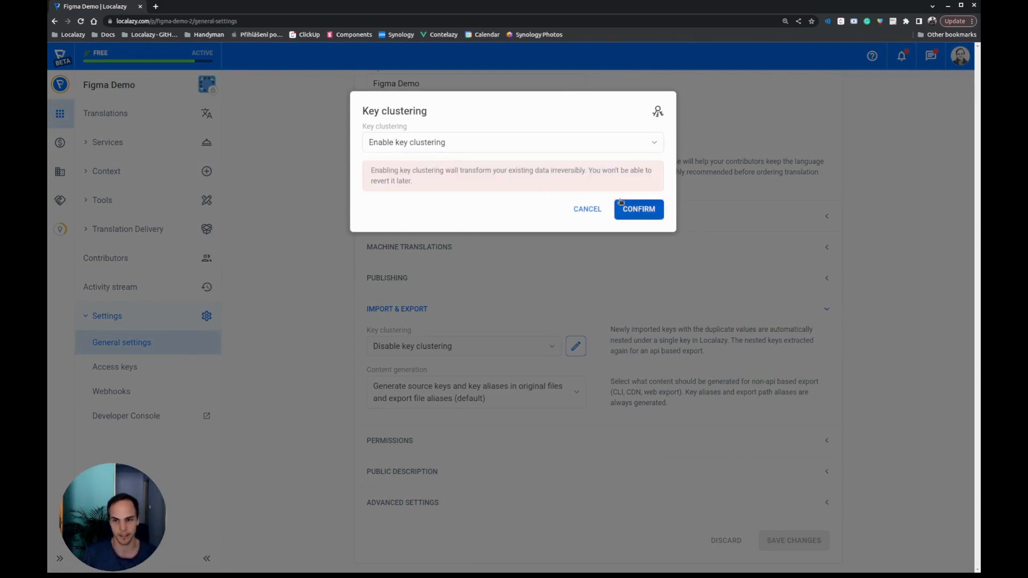
{"action": "left_click", "coordinate": [637, 209]}
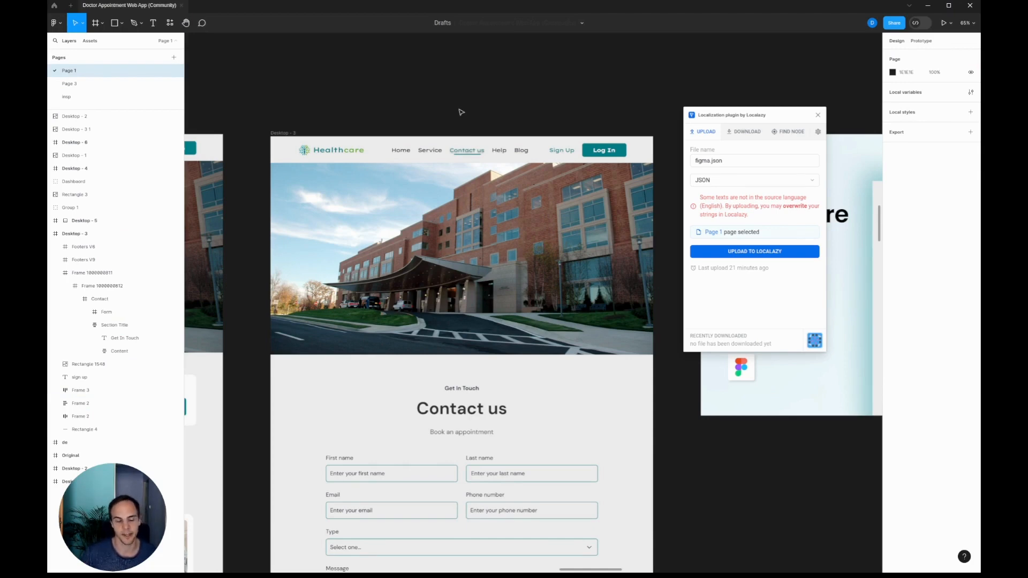
{"action": "mouse_move", "coordinate": [466, 164]}
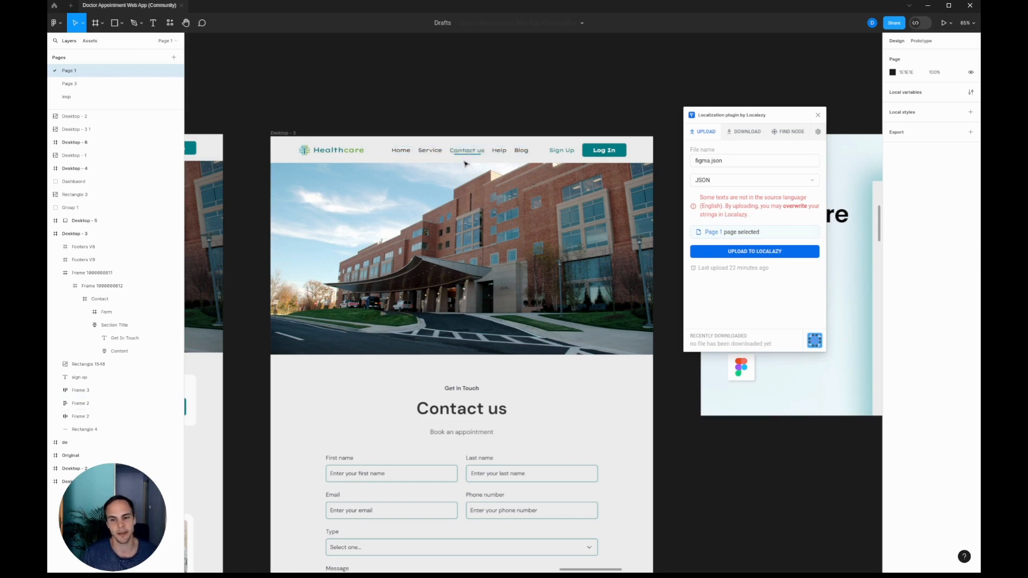
Upload the Desktop - 3 frame's 61 text nodes to Localazy via the plugin.
{"action": "left_click", "coordinate": [460, 150]}
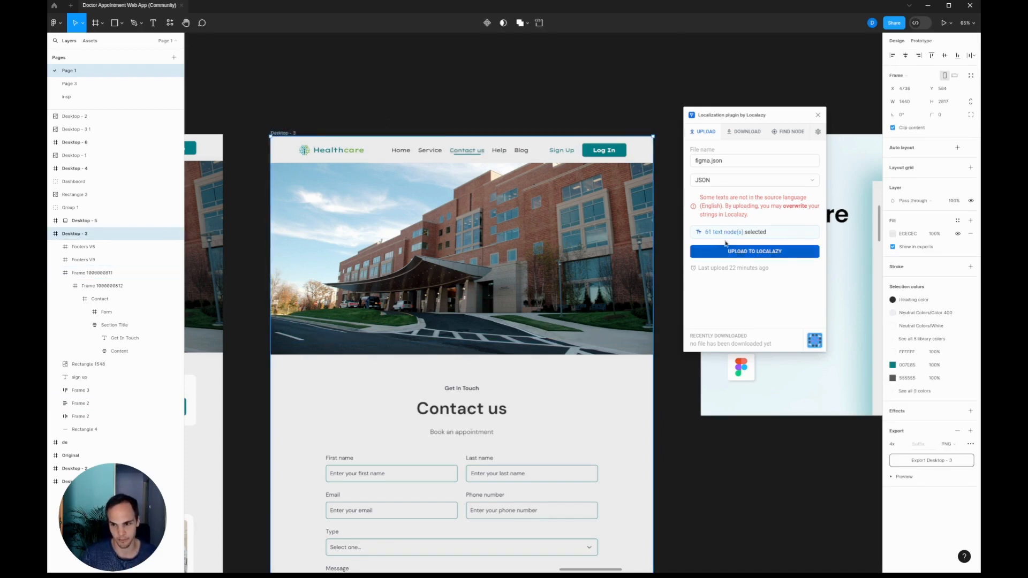
{"action": "left_click", "coordinate": [753, 251]}
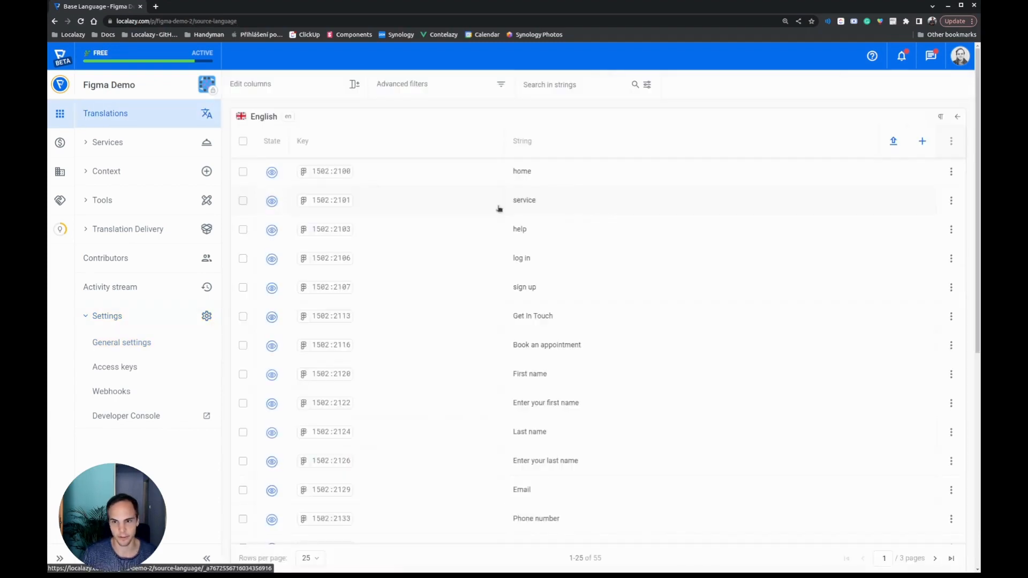
{"action": "mouse_move", "coordinate": [598, 562]}
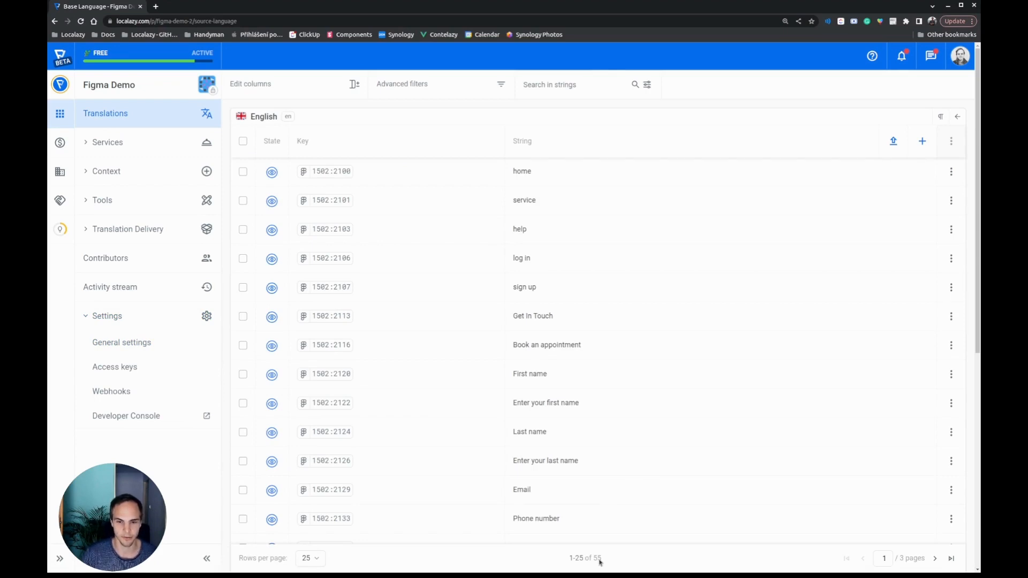
Filter the English source strings to clustered keys only.
{"action": "left_click", "coordinate": [401, 83]}
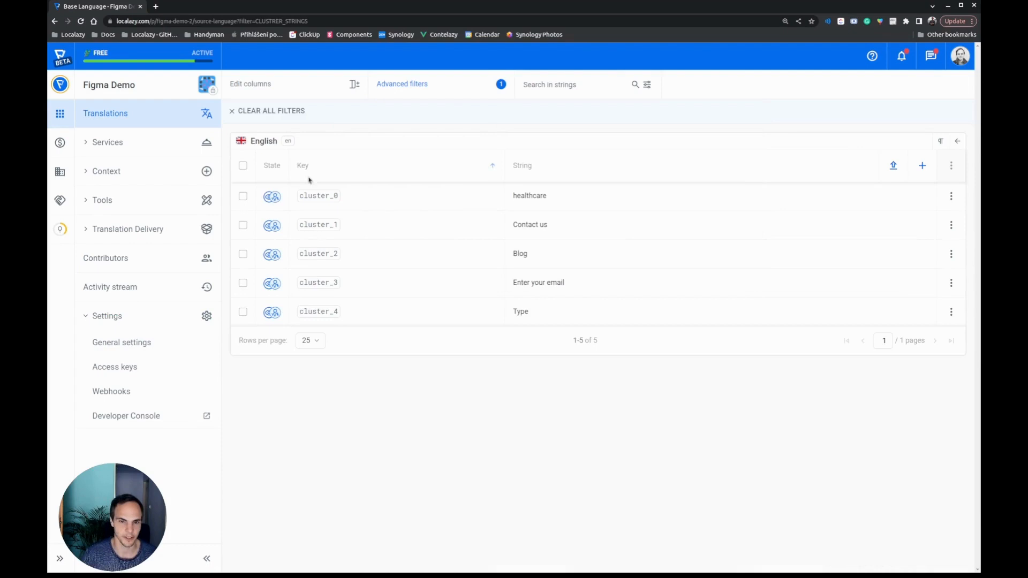
{"action": "mouse_move", "coordinate": [318, 195]}
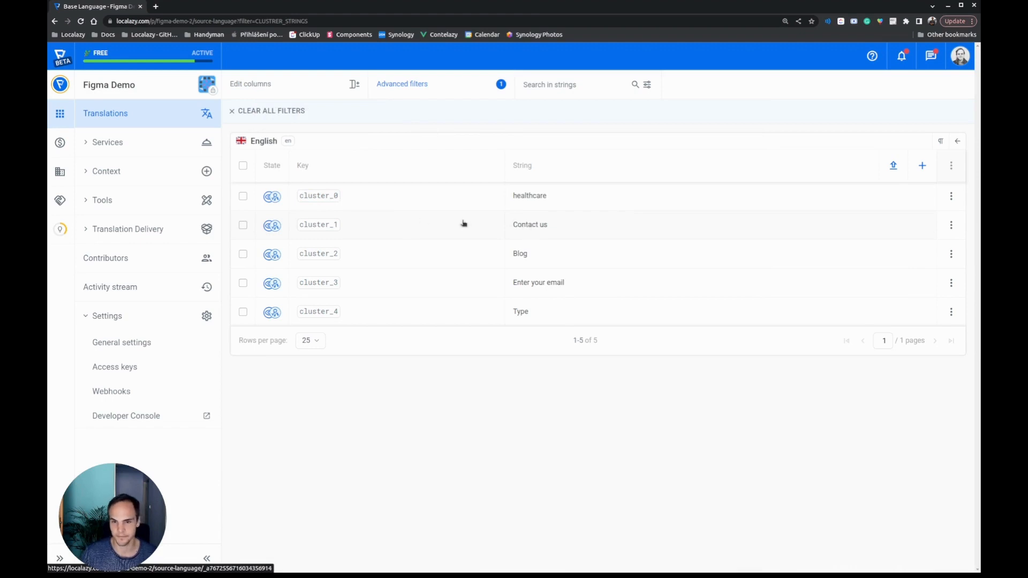
{"action": "mouse_move", "coordinate": [486, 223]}
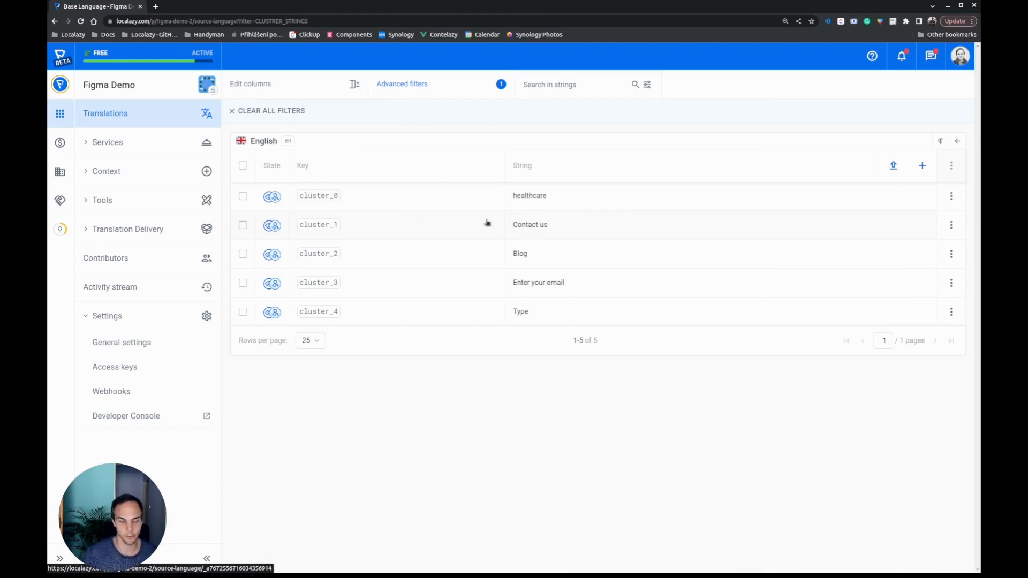
Inspect the Contact us cluster's three grouped keys, copying source key 1502:2102.
{"action": "left_click", "coordinate": [530, 224]}
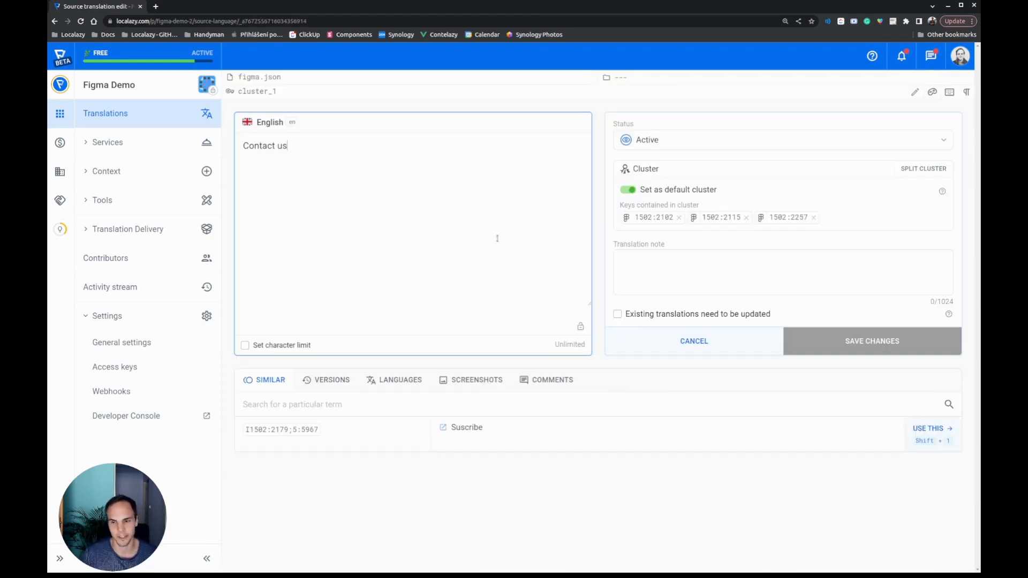
{"action": "mouse_move", "coordinate": [653, 218]}
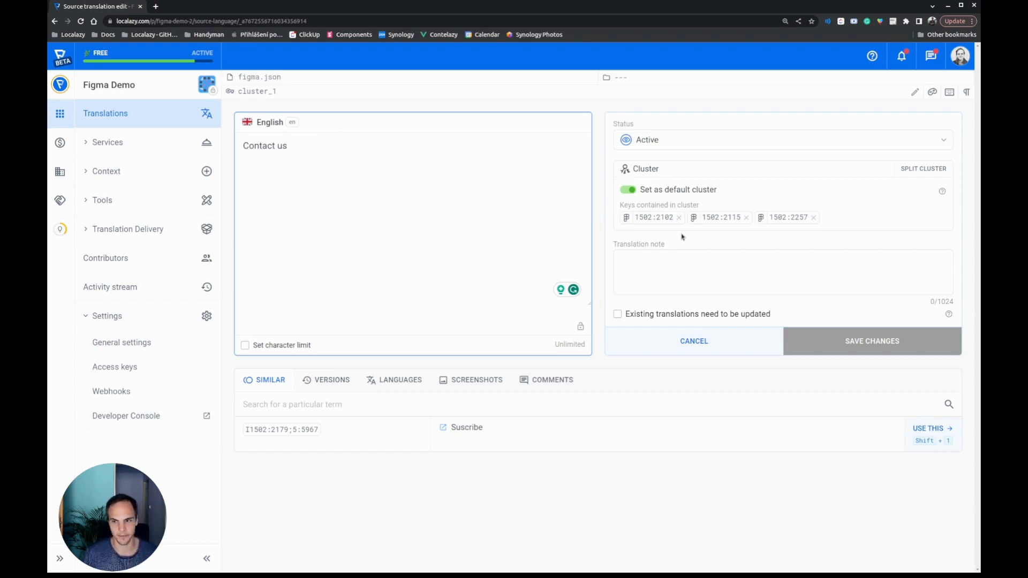
{"action": "mouse_move", "coordinate": [654, 218]}
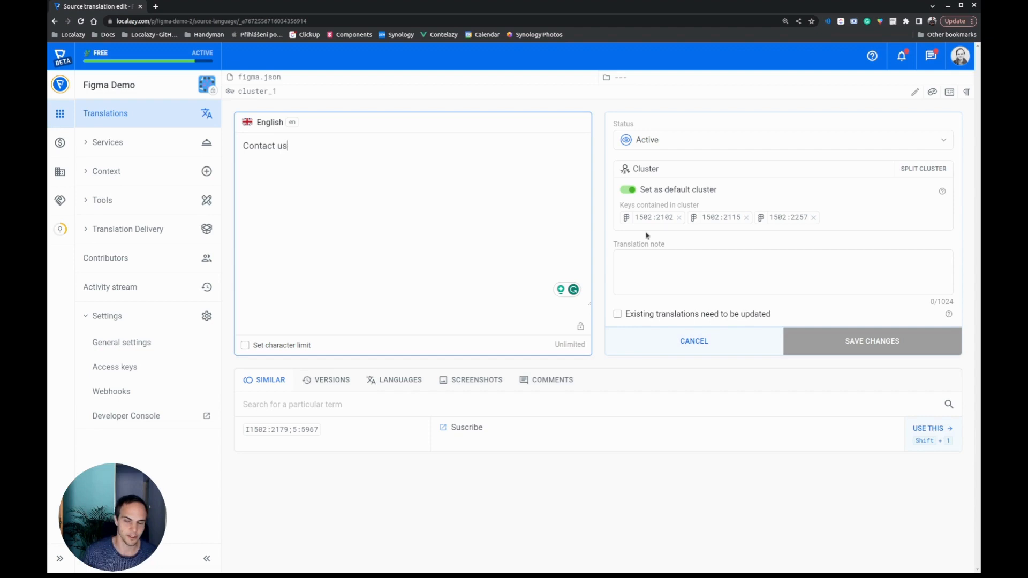
{"action": "mouse_move", "coordinate": [653, 217]}
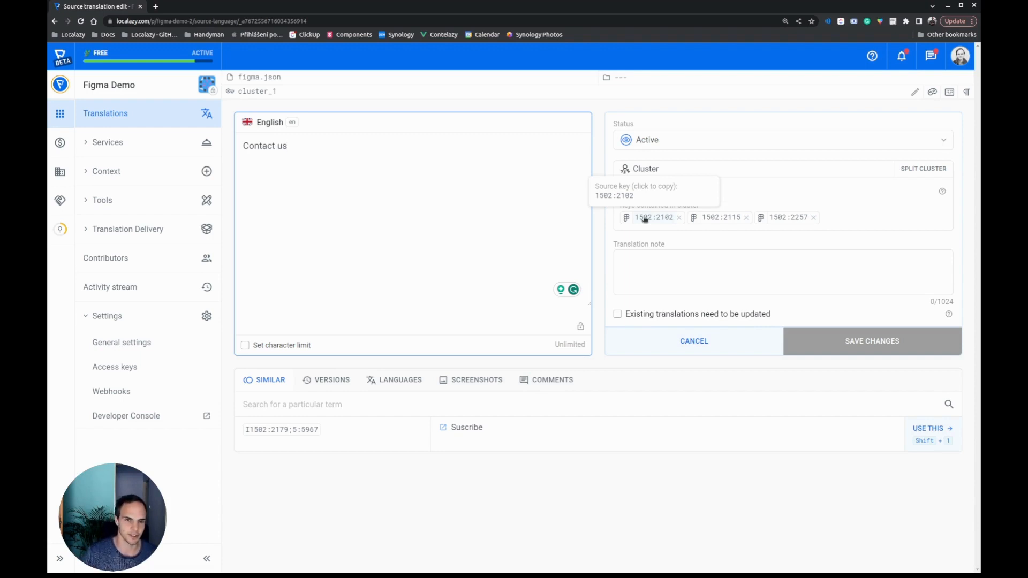
{"action": "left_click", "coordinate": [628, 190]}
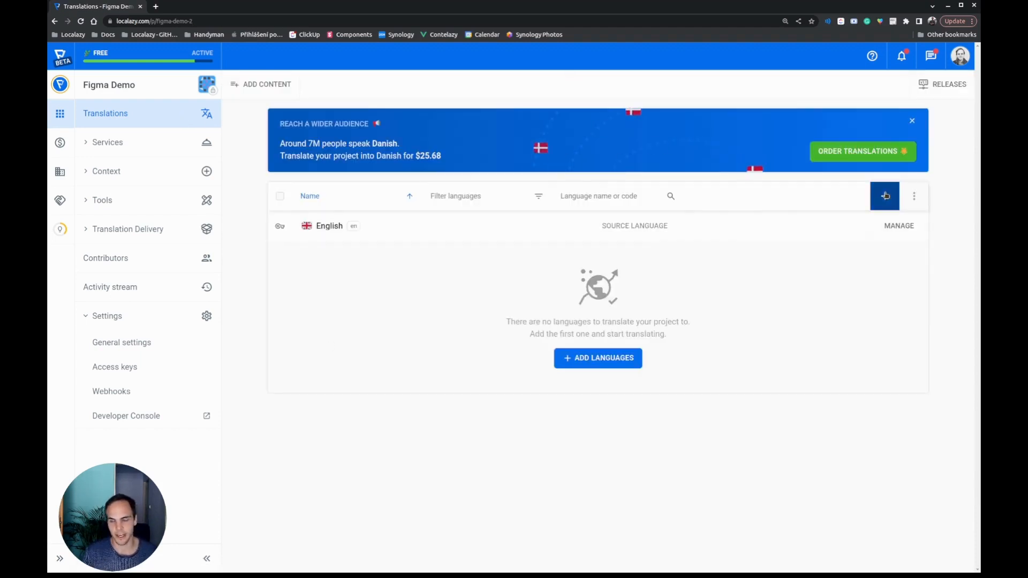
Add German as a target language and MT pre-translate it with translations auto-approved.
{"action": "left_click", "coordinate": [884, 195]}
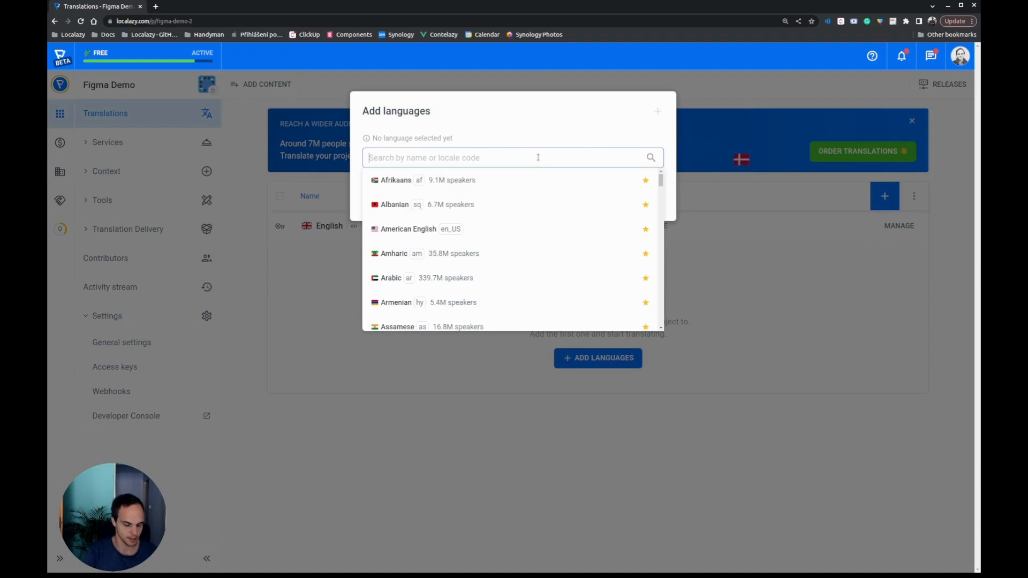
{"action": "type", "text": "german"}
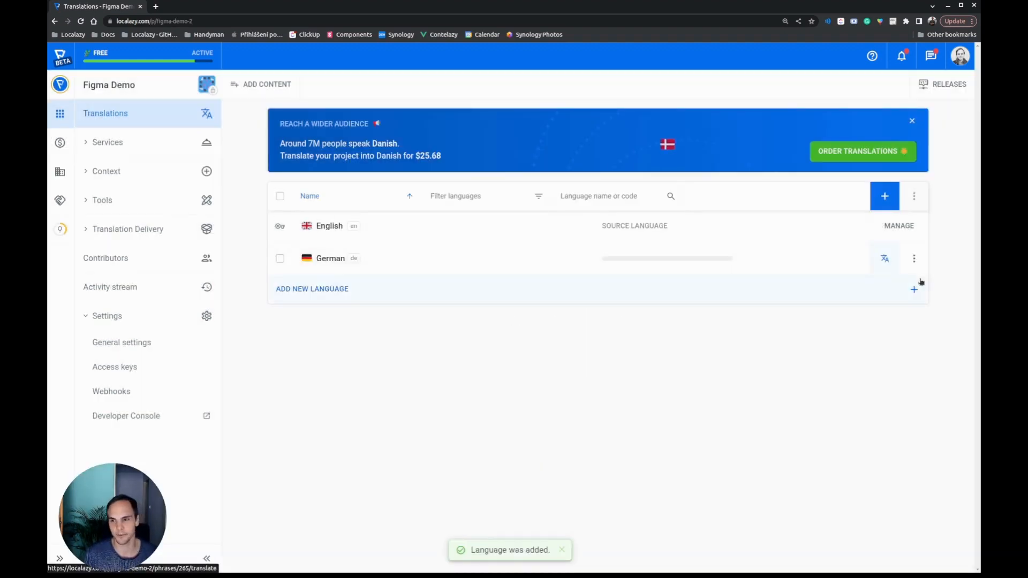
{"action": "left_click", "coordinate": [914, 258]}
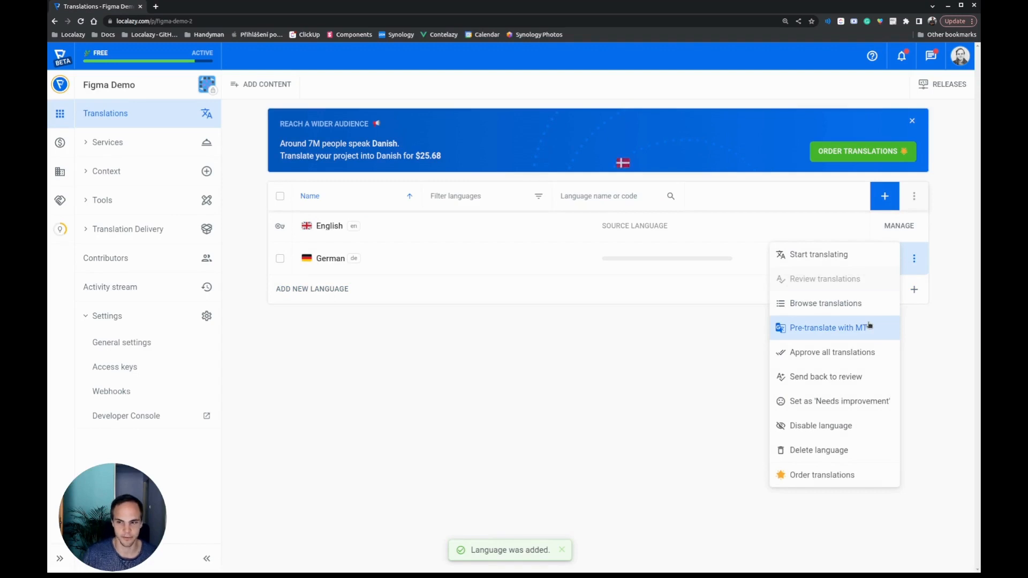
{"action": "left_click", "coordinate": [828, 328]}
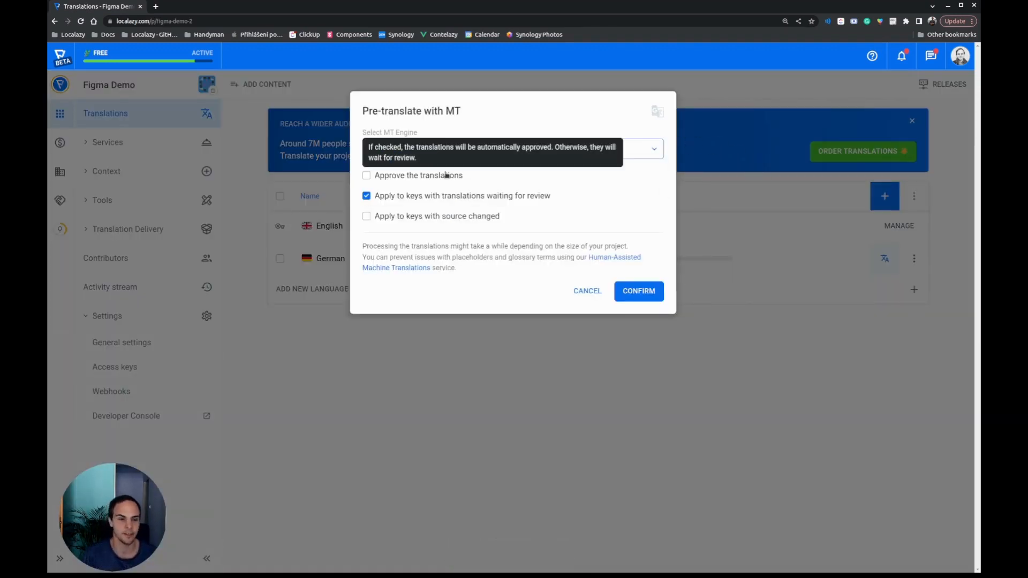
{"action": "left_click", "coordinate": [366, 175]}
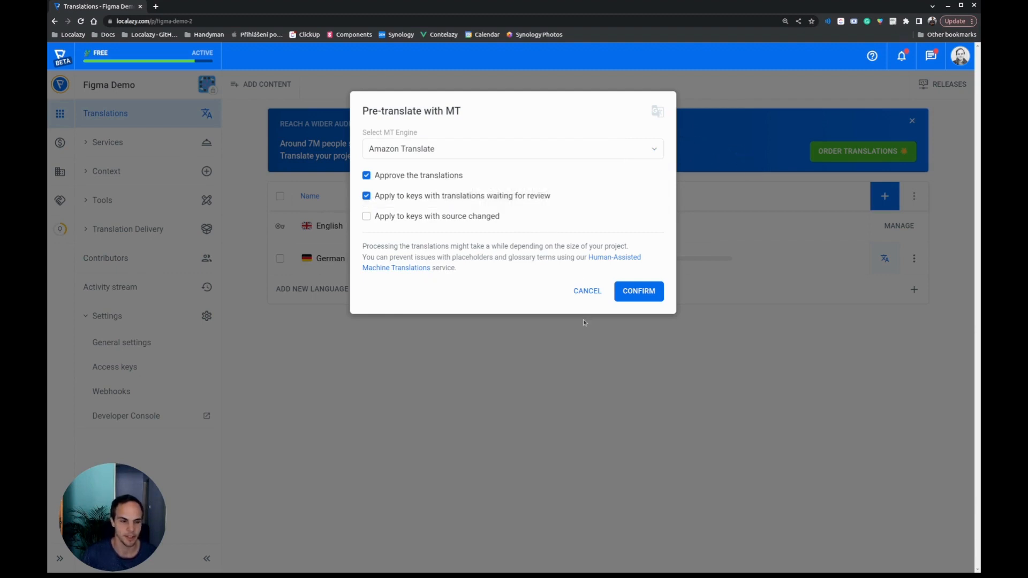
{"action": "left_click", "coordinate": [638, 291]}
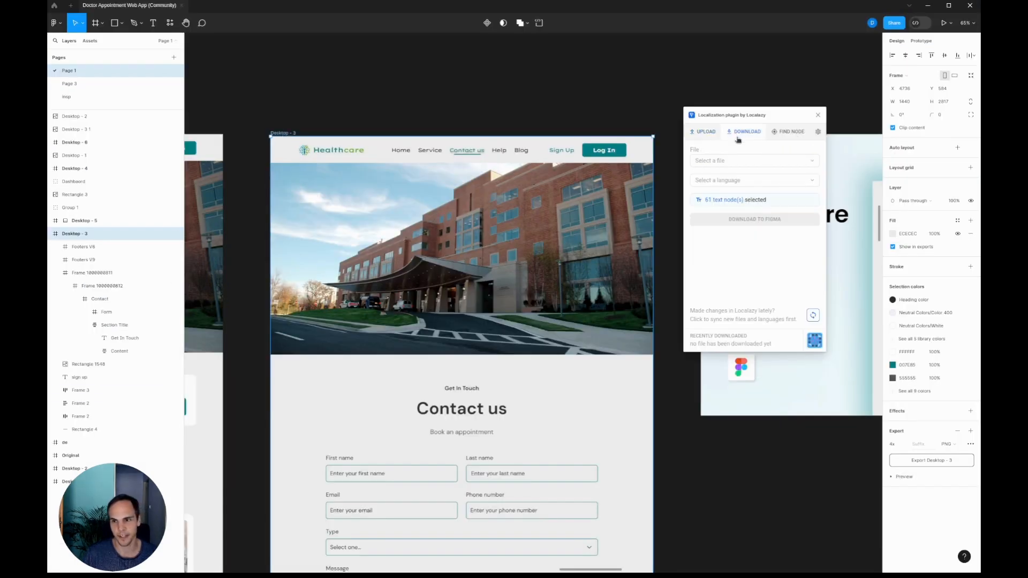
Download the German (de) figma.json translations into the design and review the translated page.
{"action": "left_click", "coordinate": [754, 161]}
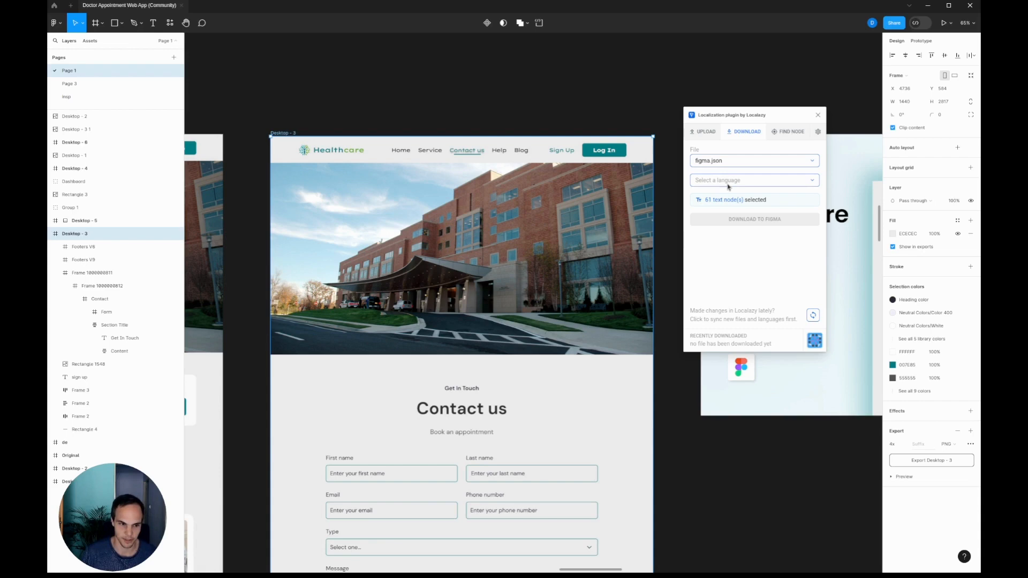
{"action": "left_click", "coordinate": [753, 180]}
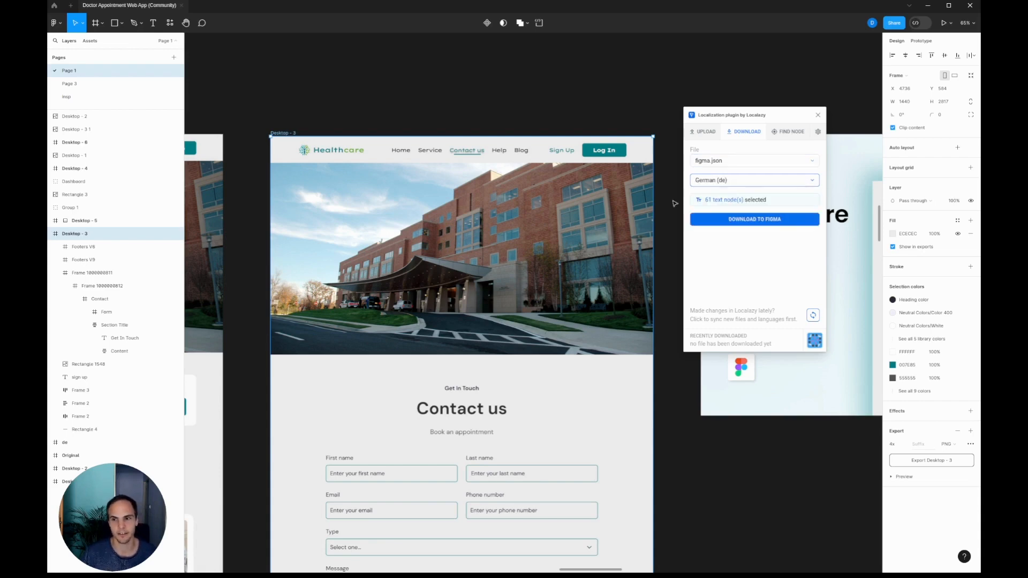
{"action": "left_click", "coordinate": [754, 219]}
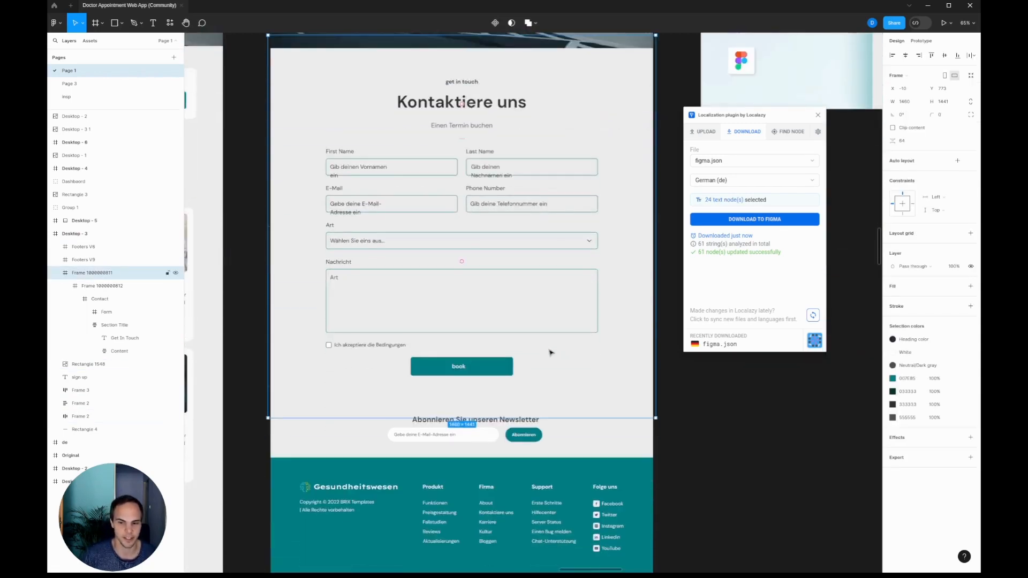
{"action": "scroll", "scroll_direction": "down", "scroll_amount": 3}
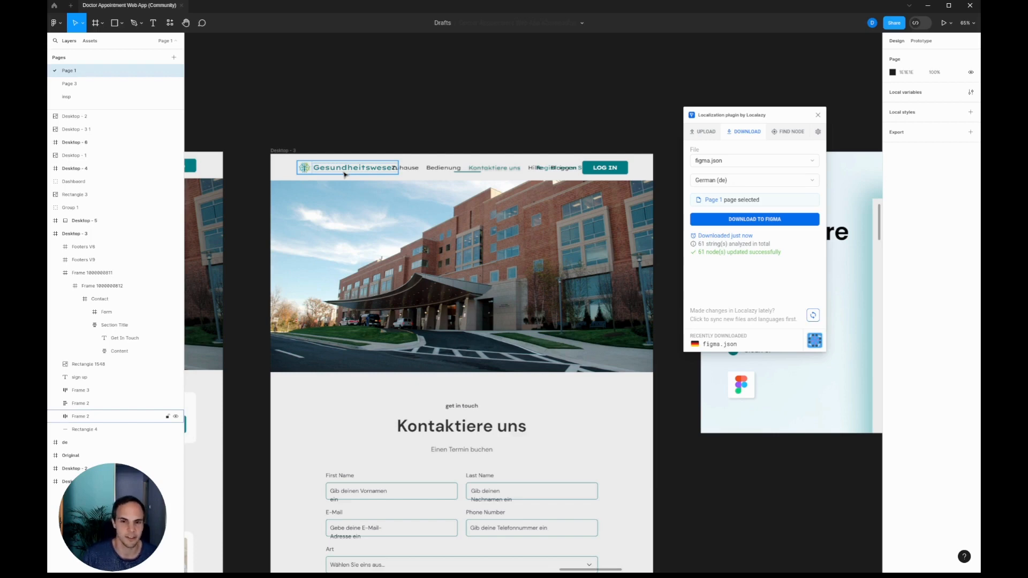
{"action": "scroll", "scroll_direction": "down", "scroll_amount": 3}
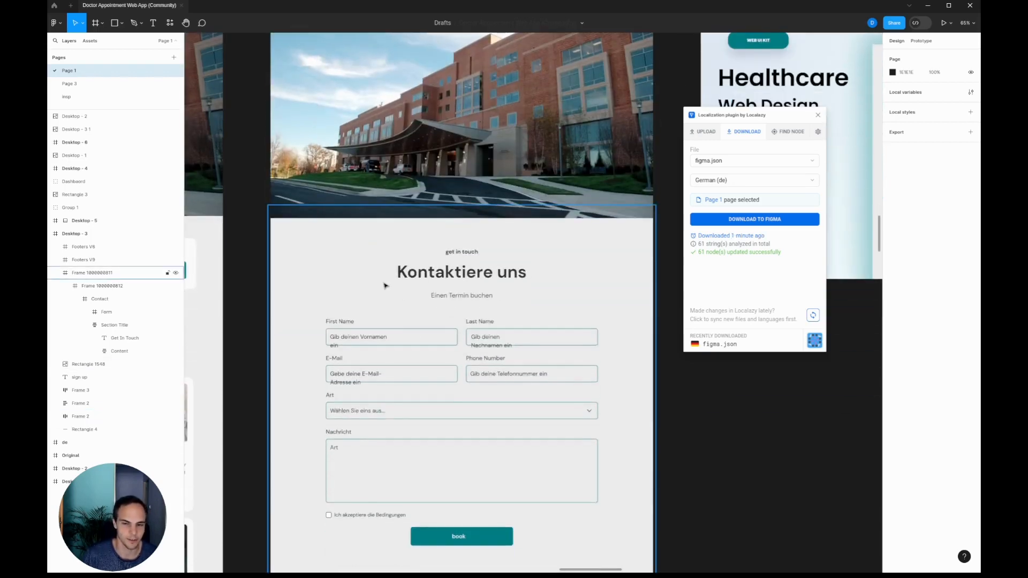
{"action": "scroll", "scroll_direction": "down", "scroll_amount": 3}
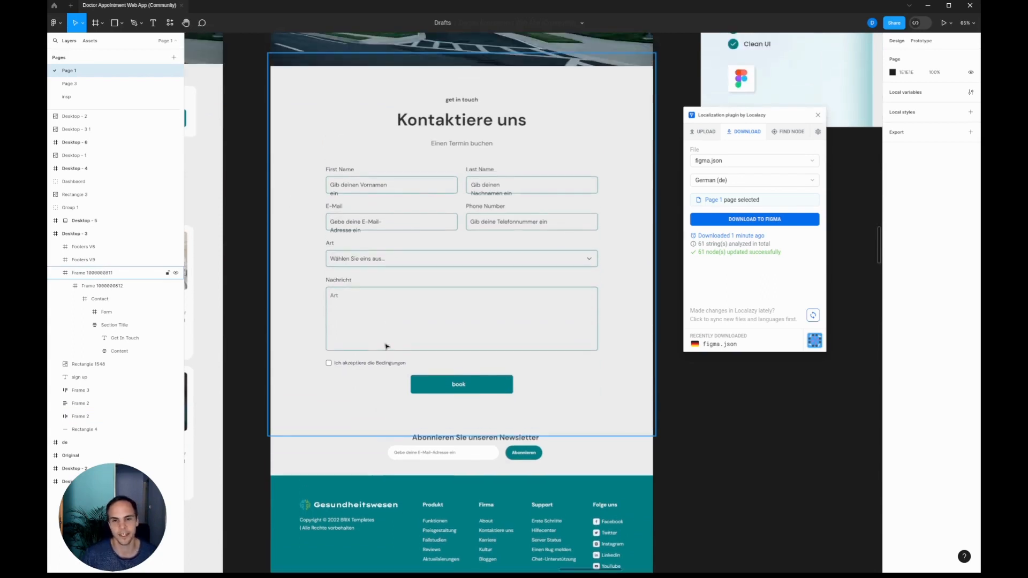
{"action": "scroll", "scroll_direction": "down", "scroll_amount": 3}
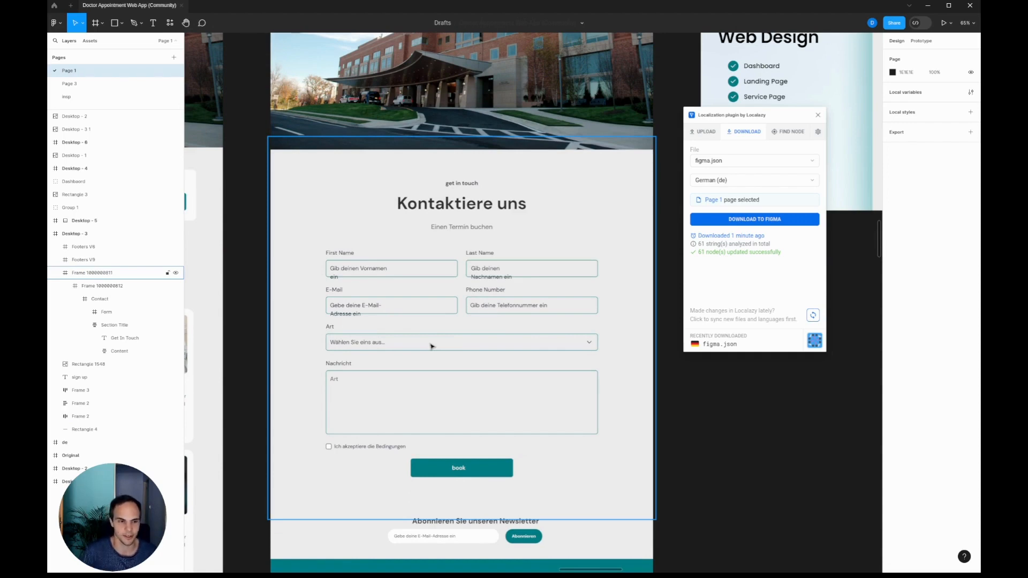
{"action": "mouse_move", "coordinate": [444, 367]}
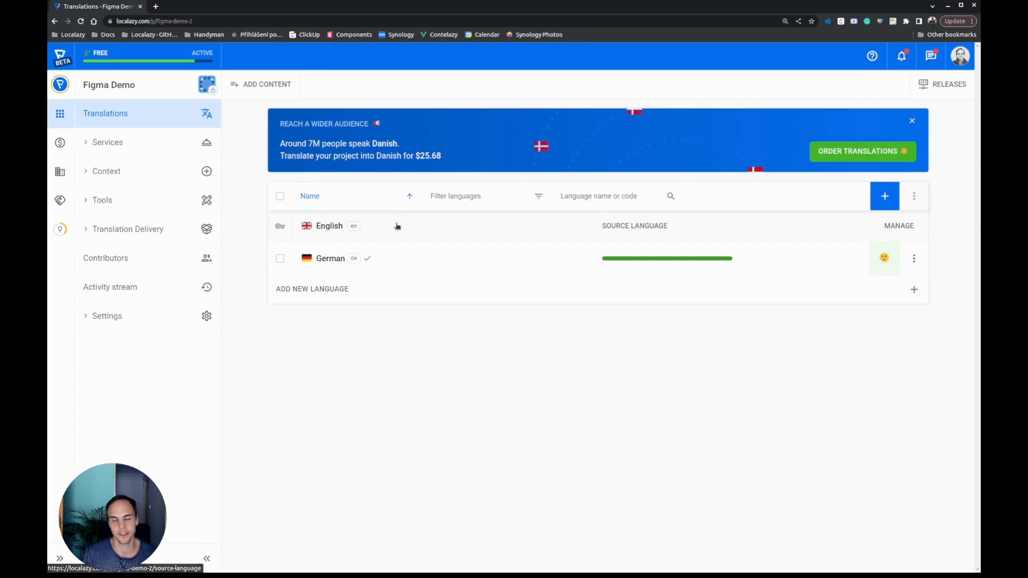
Show the English source strings with the Export path column enabled, sidebar collapsed.
{"action": "left_click", "coordinate": [329, 226]}
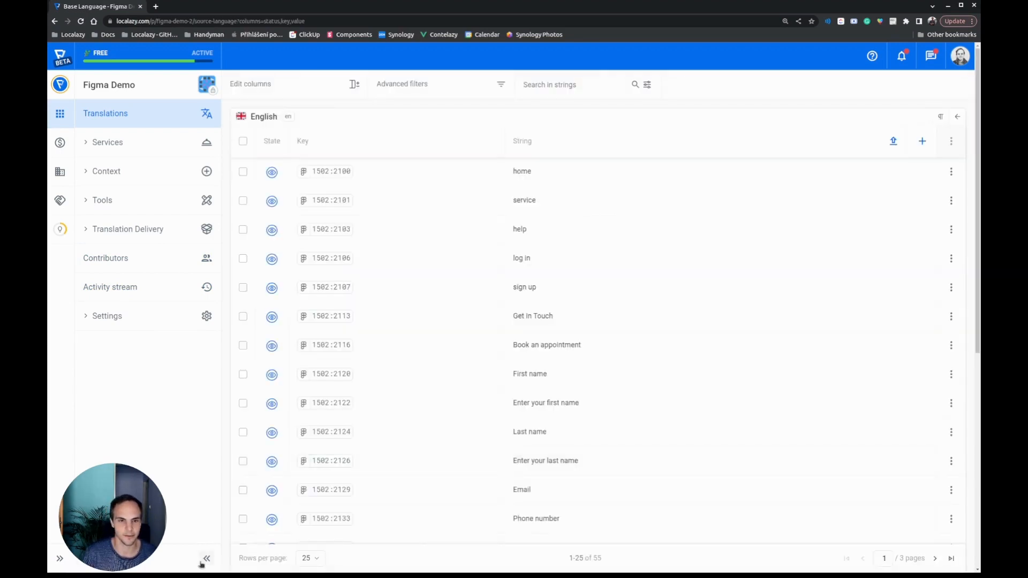
{"action": "left_click", "coordinate": [207, 558]}
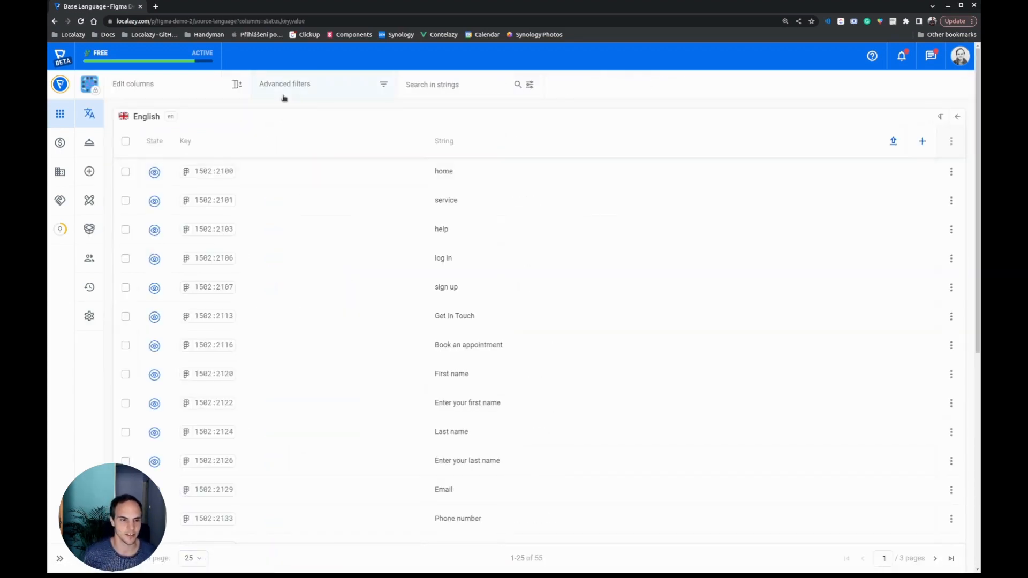
{"action": "left_click", "coordinate": [285, 84]}
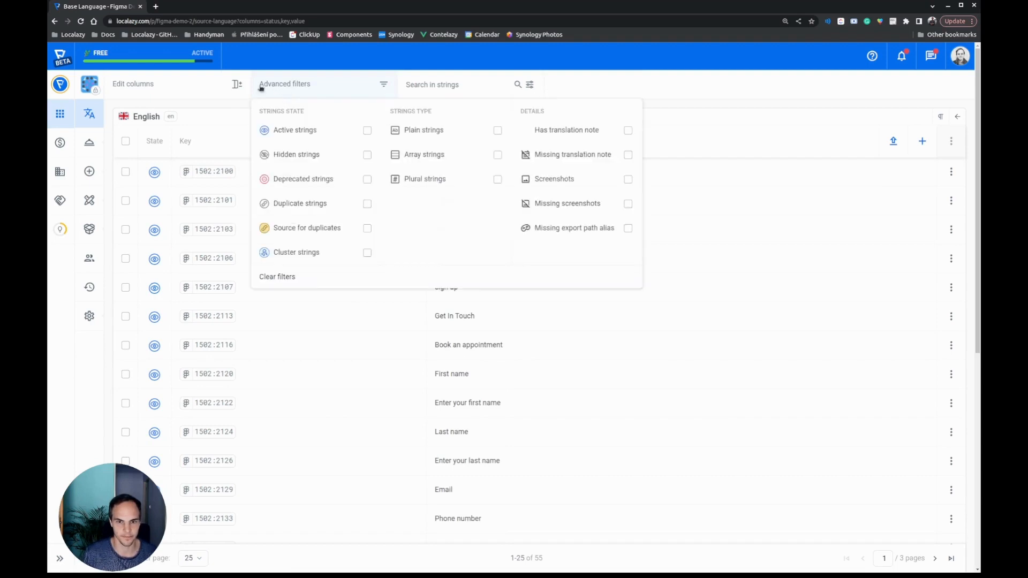
{"action": "left_click", "coordinate": [133, 83]}
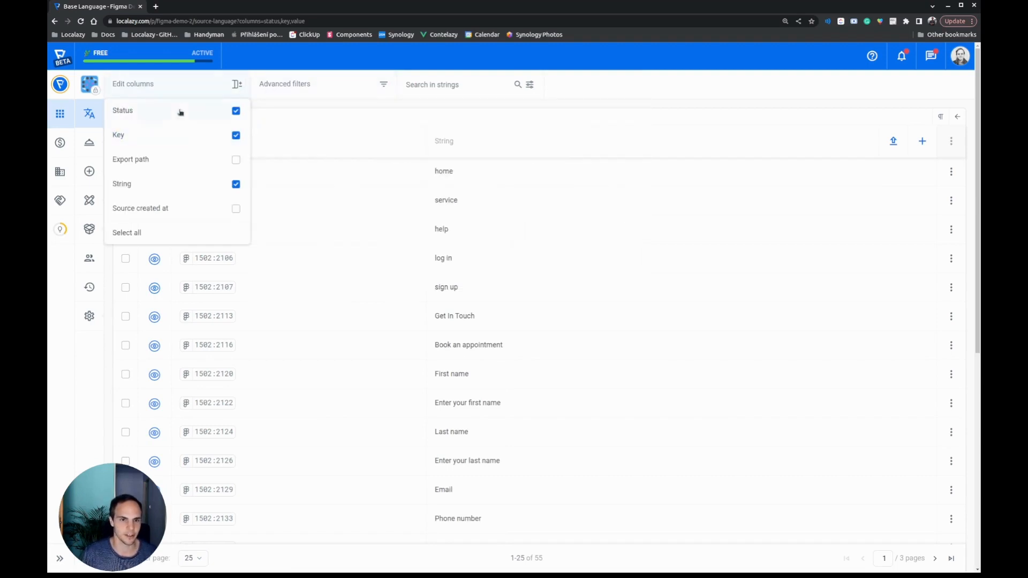
{"action": "left_click", "coordinate": [236, 160]}
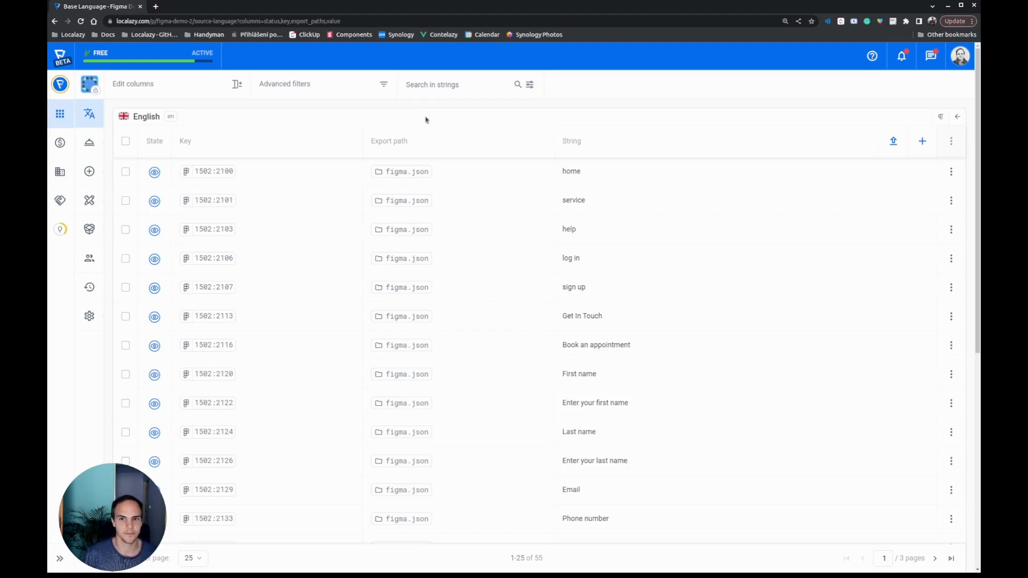
{"action": "mouse_move", "coordinate": [407, 171]}
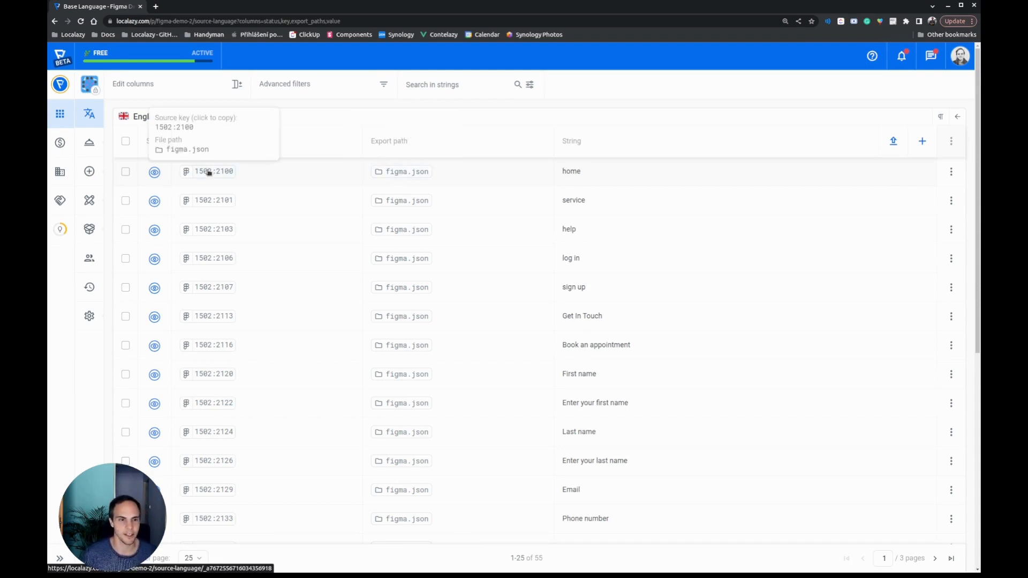
{"action": "mouse_move", "coordinate": [248, 169]}
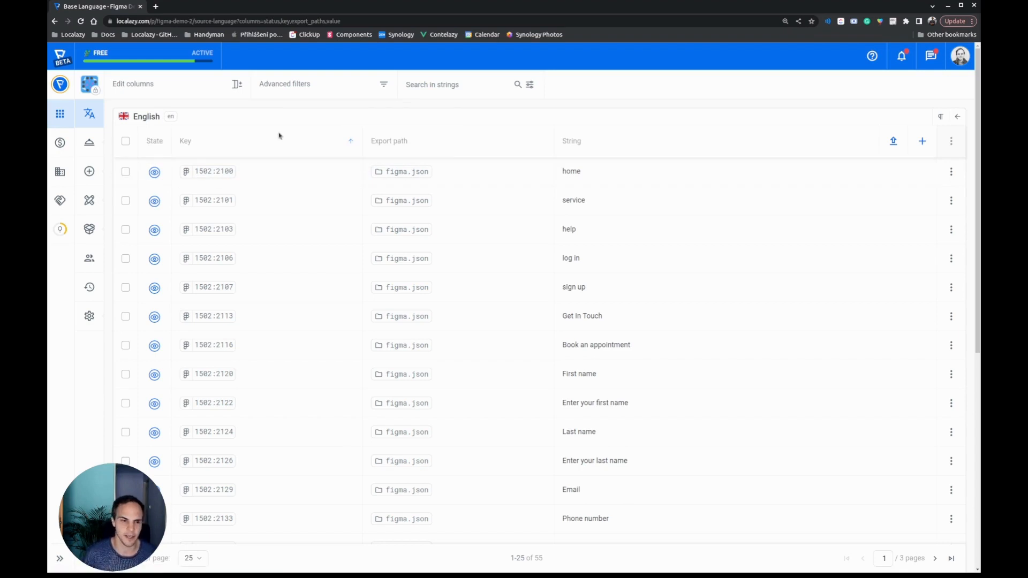
{"action": "mouse_move", "coordinate": [213, 172]}
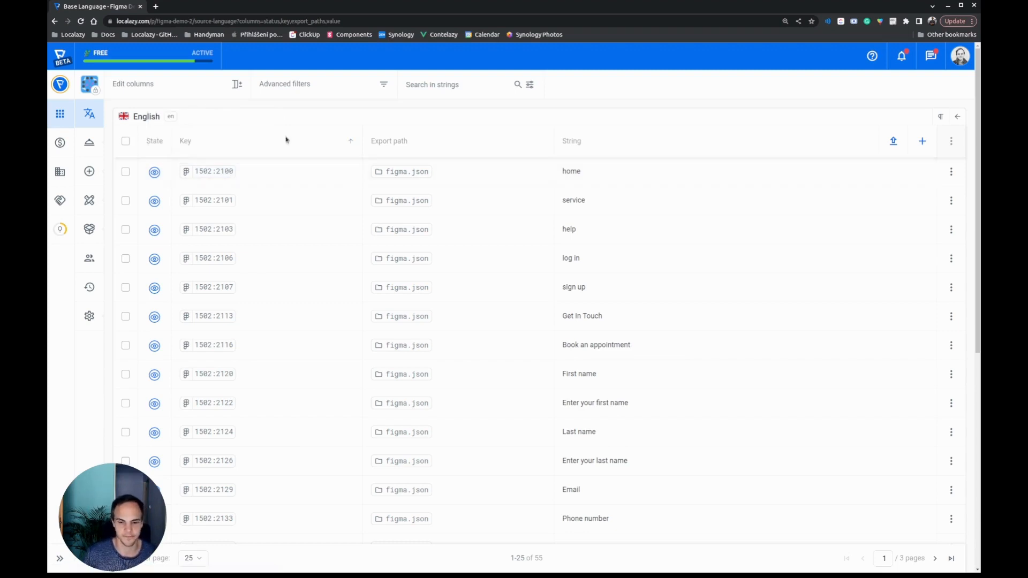
Select all 55 English strings and start adding a new export path in bulk.
{"action": "left_click", "coordinate": [125, 141]}
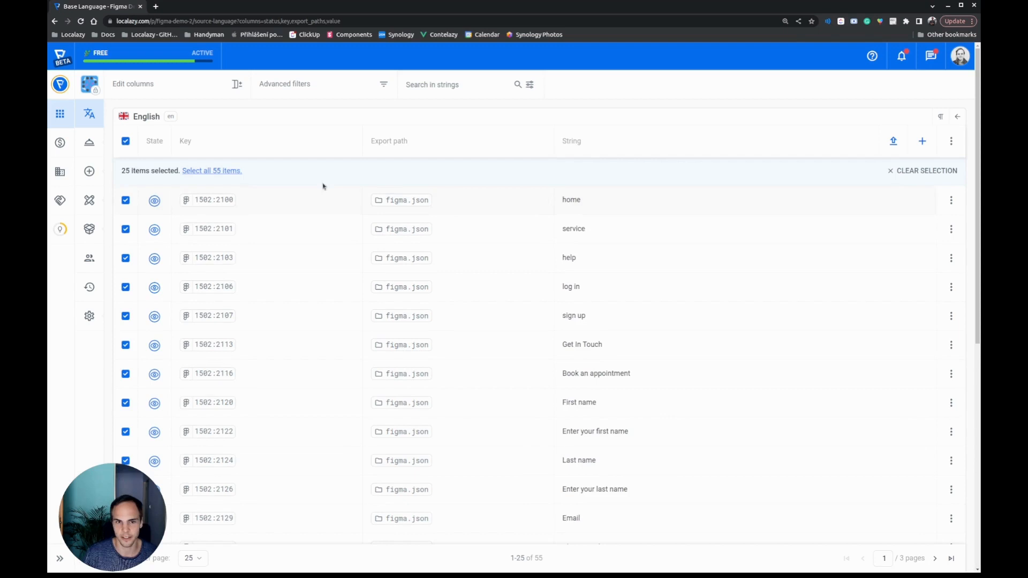
{"action": "left_click", "coordinate": [213, 170]}
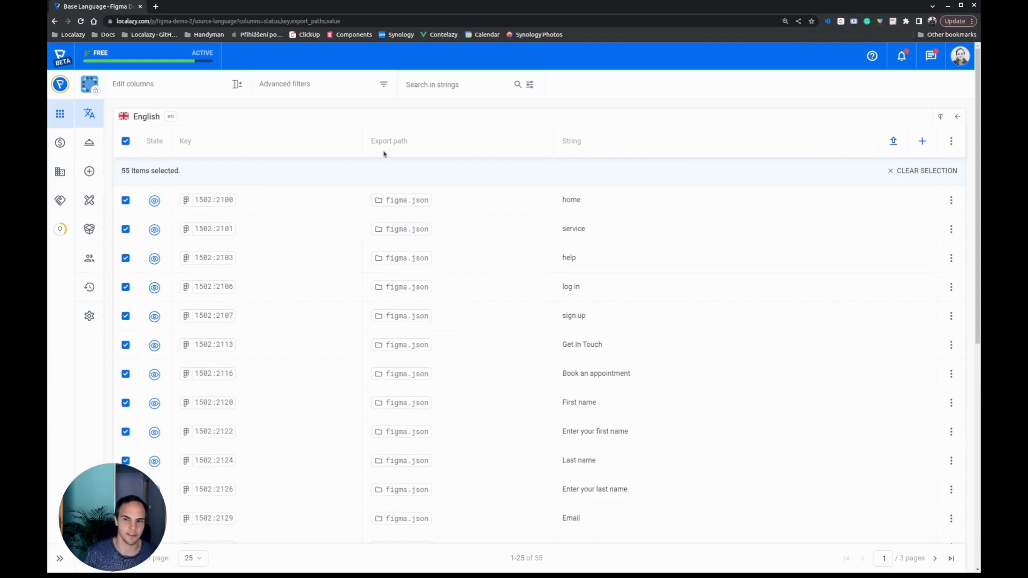
{"action": "left_click", "coordinate": [951, 141]}
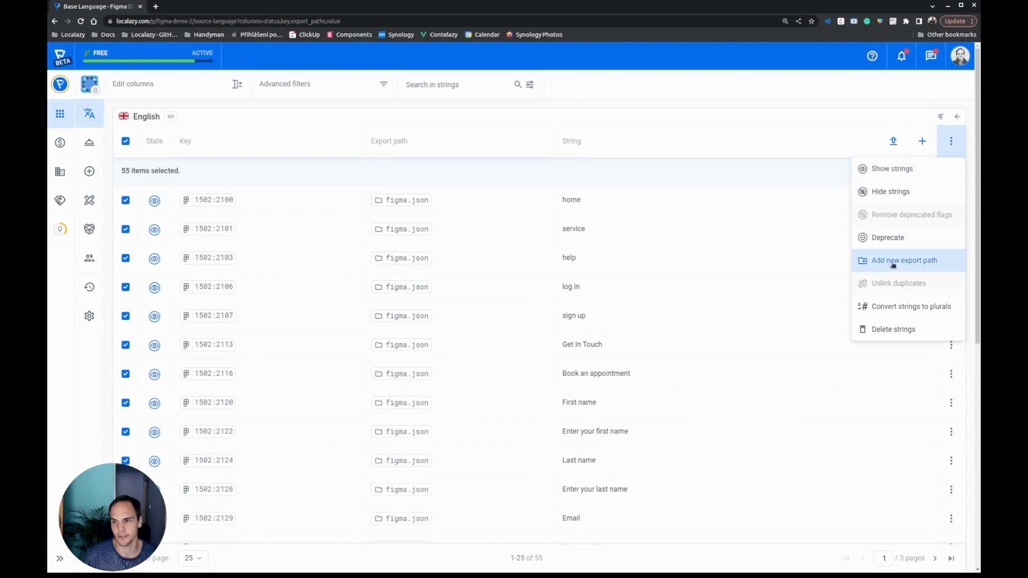
{"action": "left_click", "coordinate": [904, 260]}
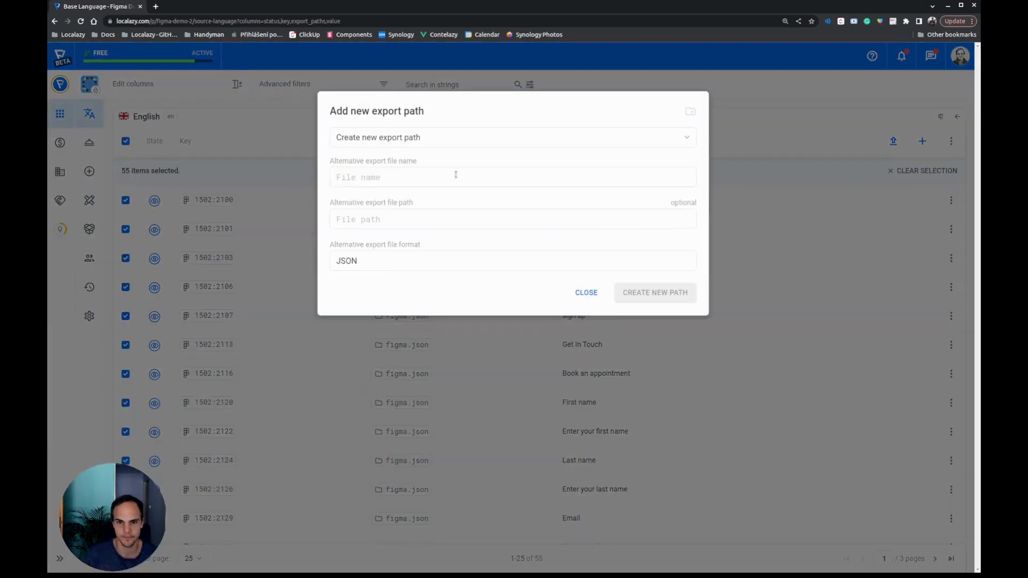
Create export path locales/website.arb in Flutter ARB format for the selected strings.
{"action": "left_click", "coordinate": [513, 176]}
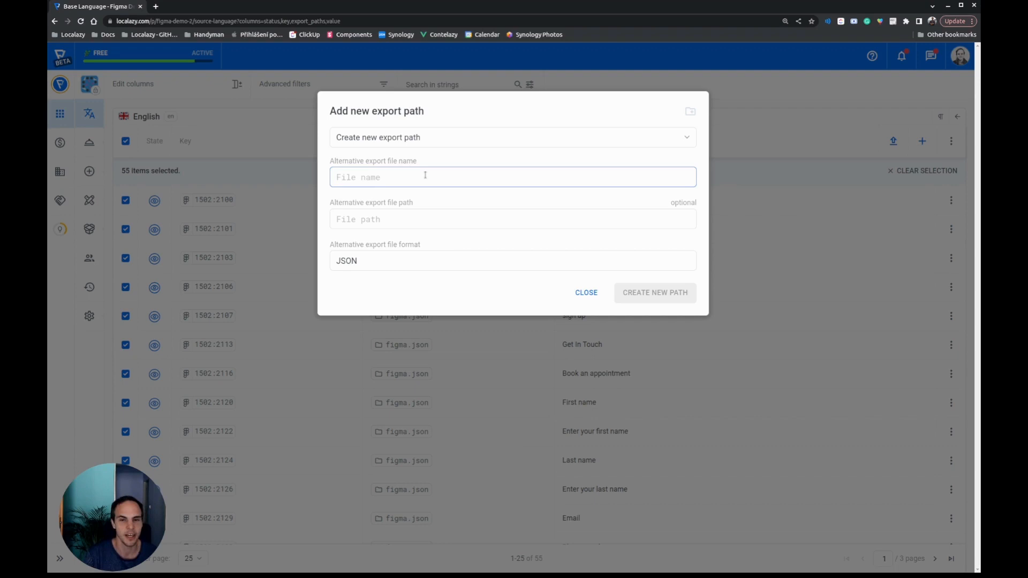
{"action": "type", "text": "w"}
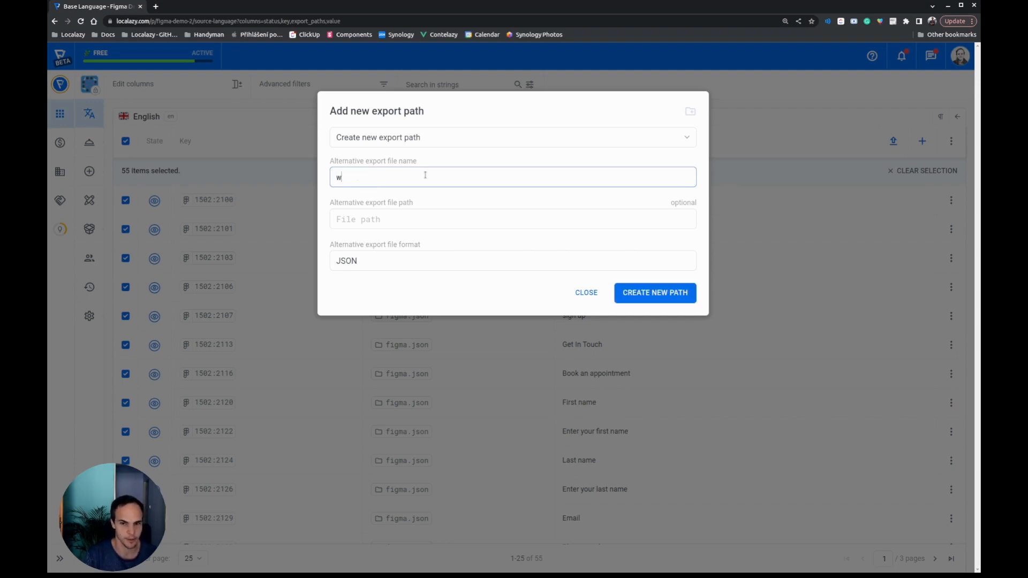
{"action": "type", "text": "ebsite.arb"}
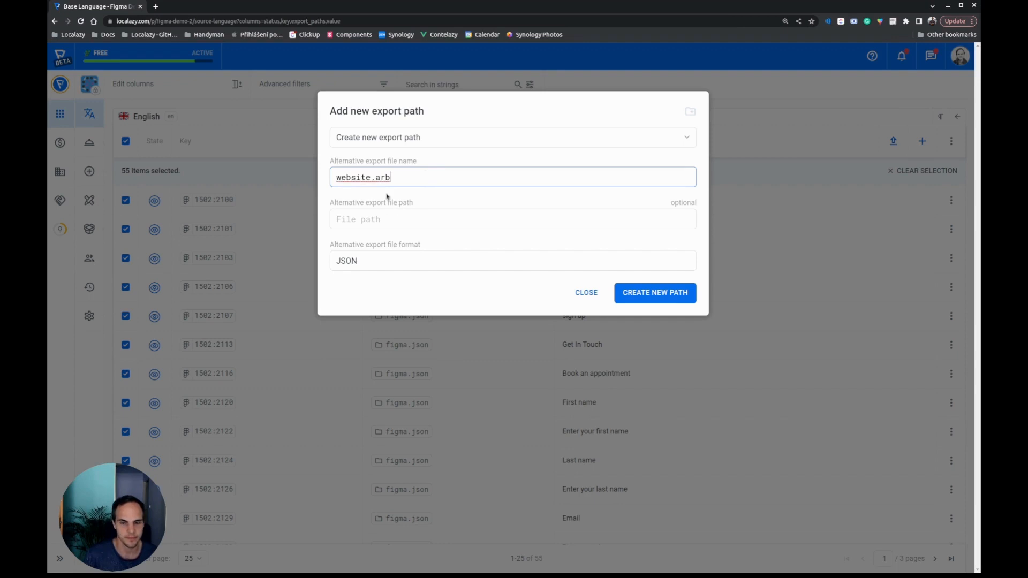
{"action": "left_click", "coordinate": [513, 218]}
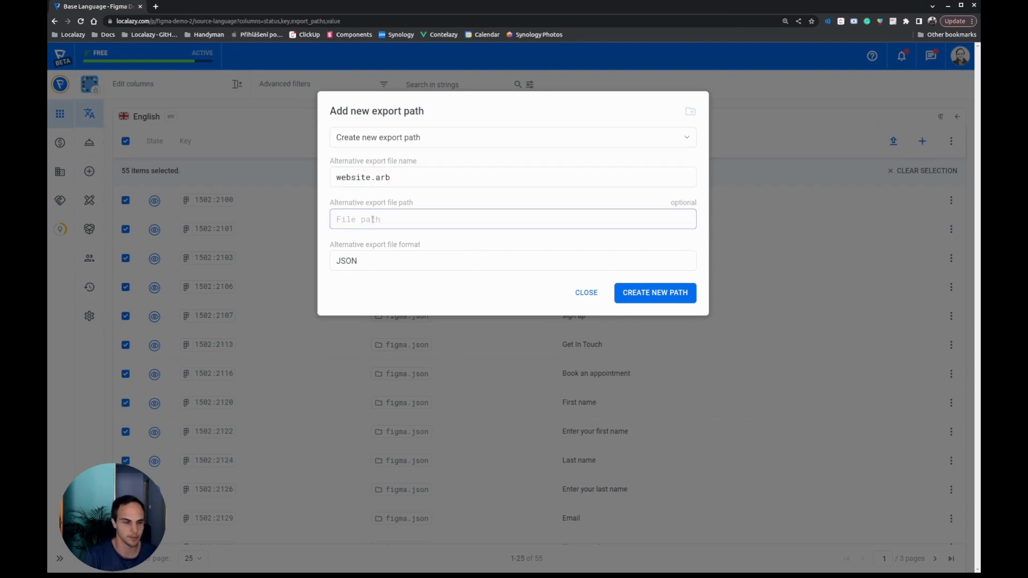
{"action": "type", "text": "locales"}
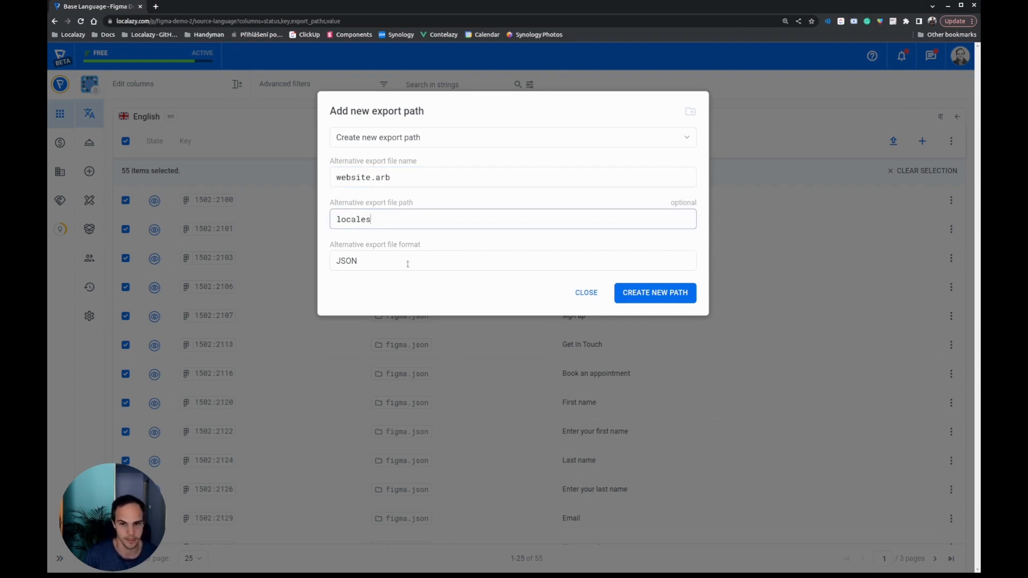
{"action": "left_click", "coordinate": [513, 260]}
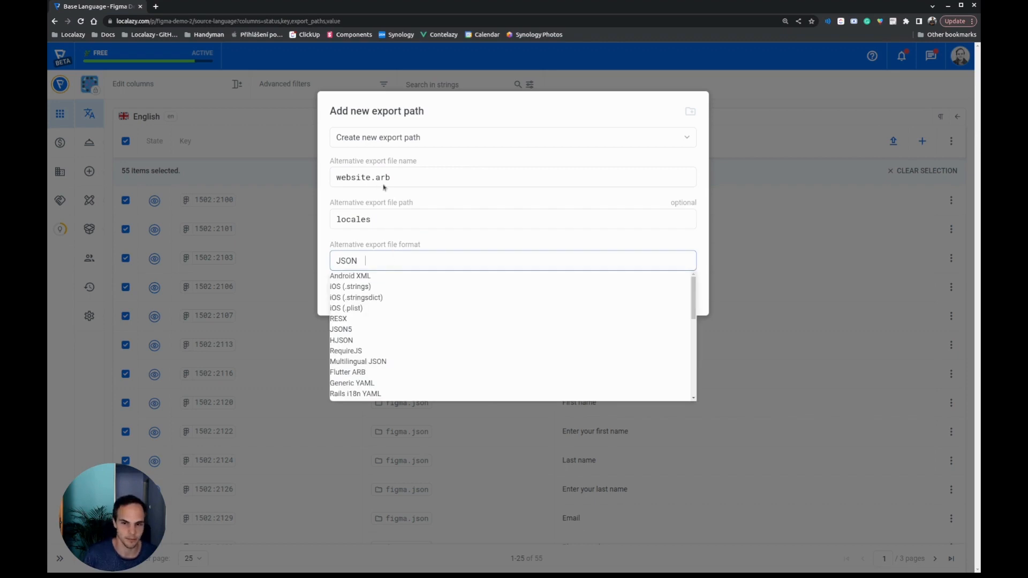
{"action": "mouse_move", "coordinate": [378, 375]}
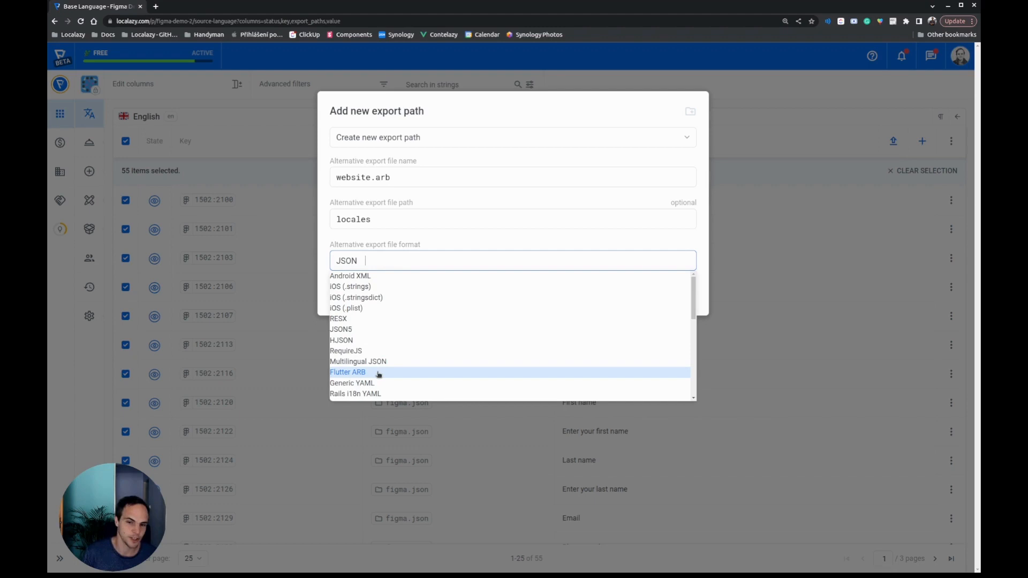
{"action": "left_click", "coordinate": [347, 371]}
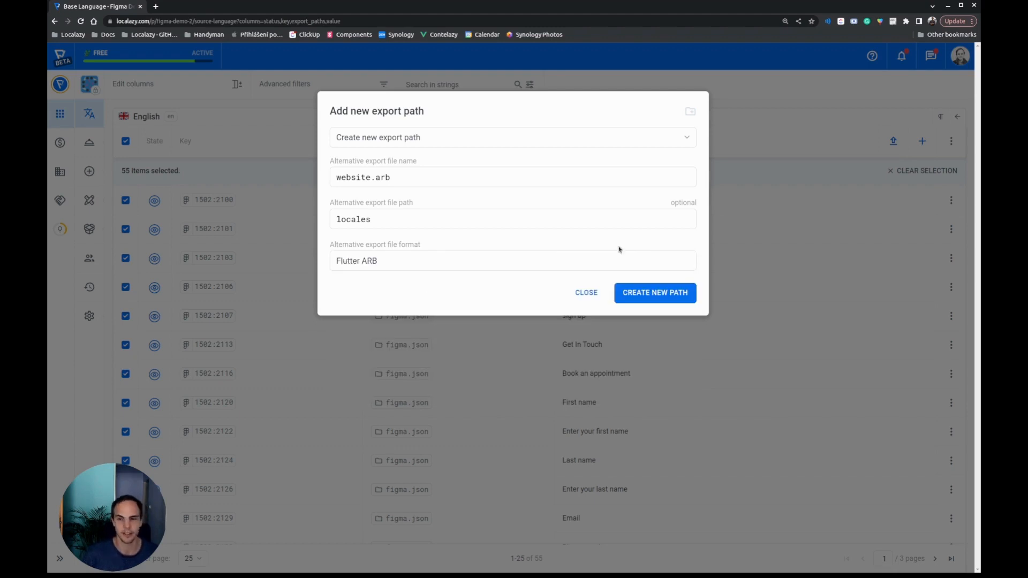
{"action": "left_click", "coordinate": [654, 293]}
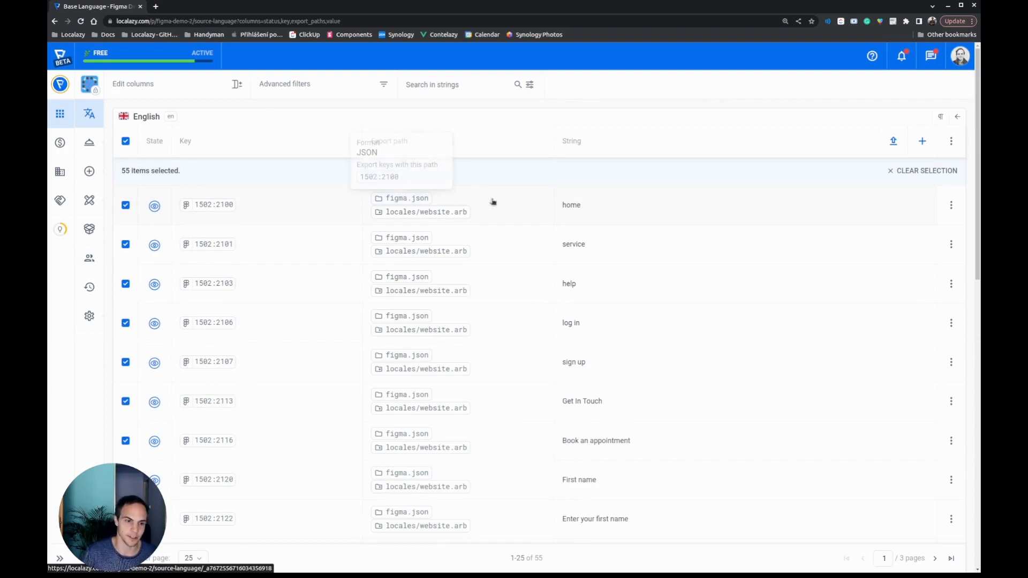
{"action": "mouse_move", "coordinate": [478, 218]}
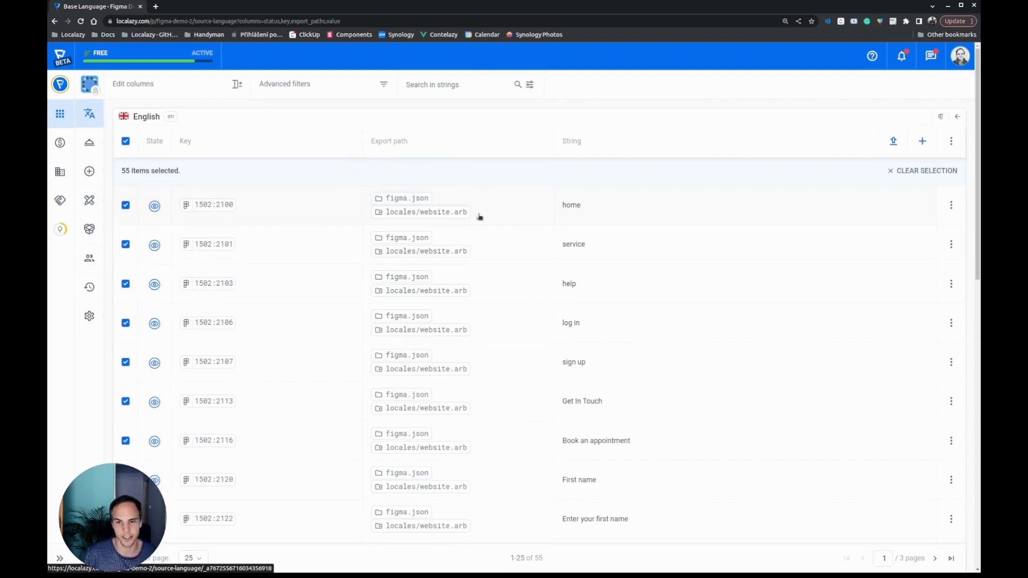
{"action": "mouse_move", "coordinate": [497, 216]}
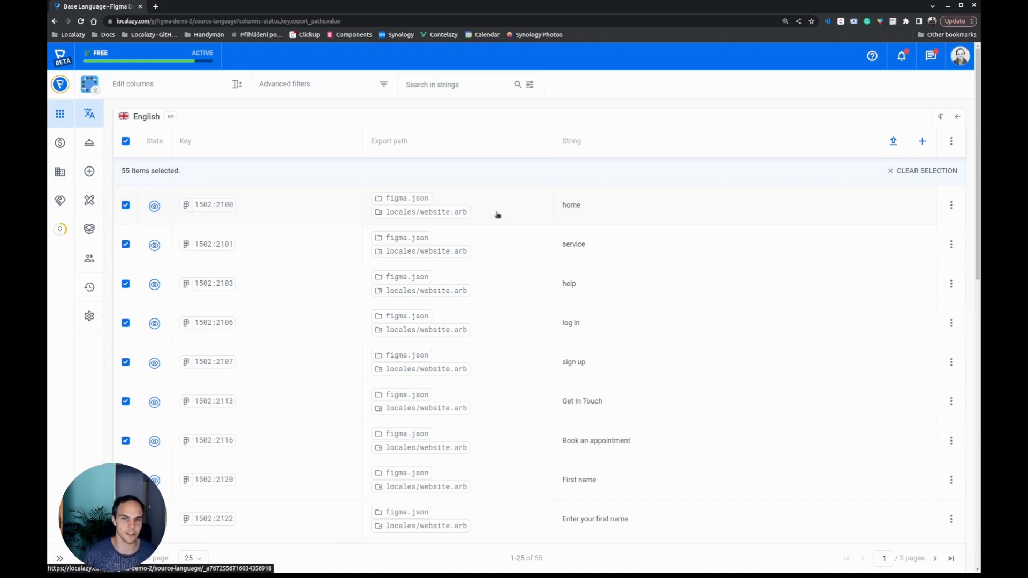
{"action": "mouse_move", "coordinate": [446, 220]}
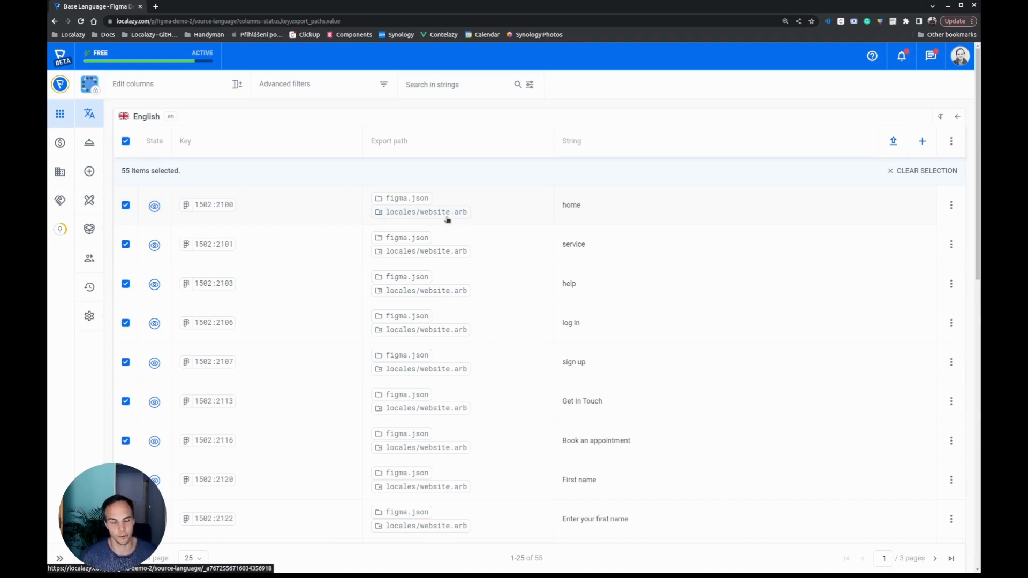
{"action": "mouse_move", "coordinate": [462, 223]}
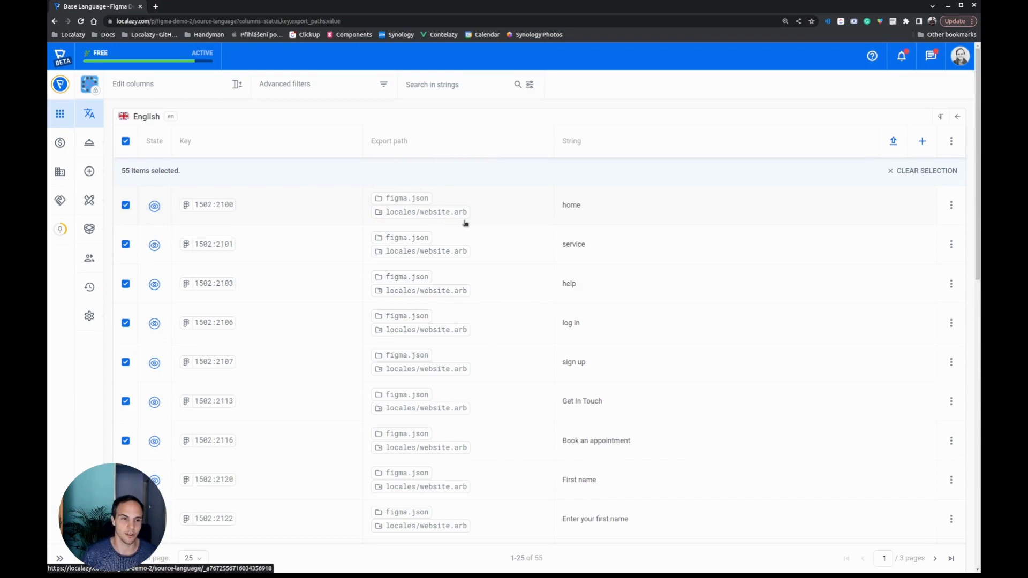
Clear the selection so no source strings remain checked.
{"action": "left_click", "coordinate": [125, 141]}
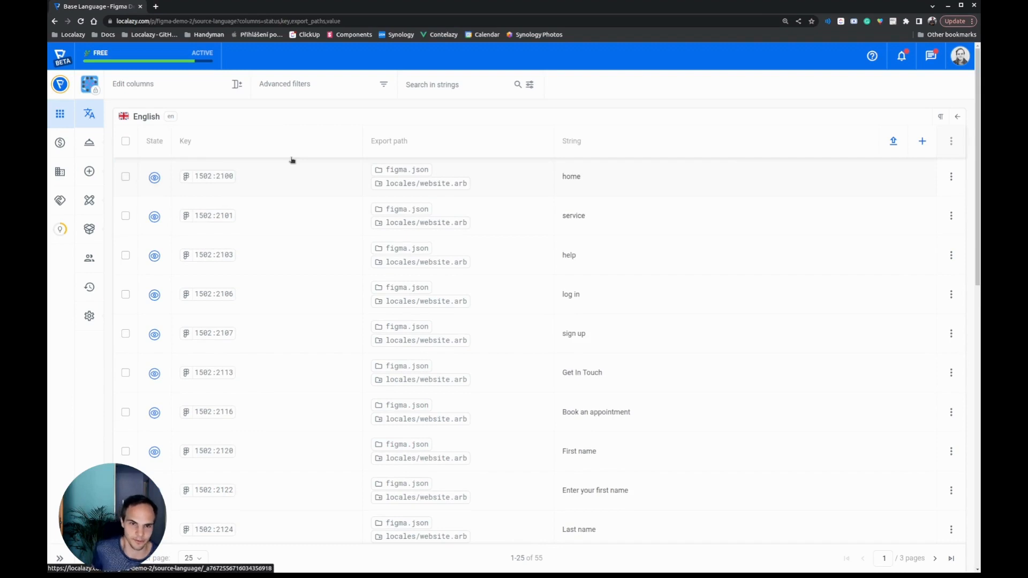
{"action": "mouse_move", "coordinate": [576, 185]}
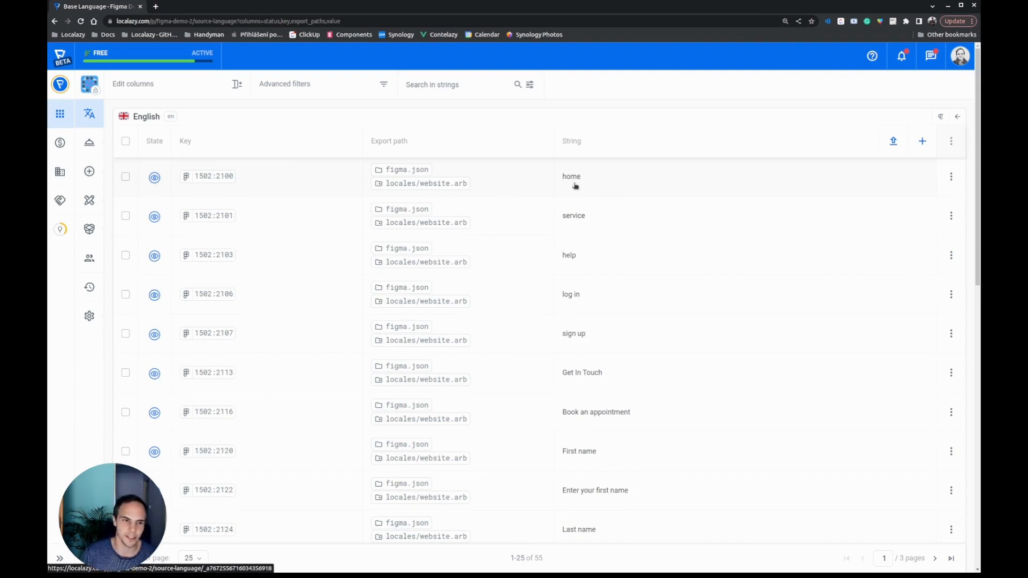
{"action": "mouse_move", "coordinate": [213, 176]}
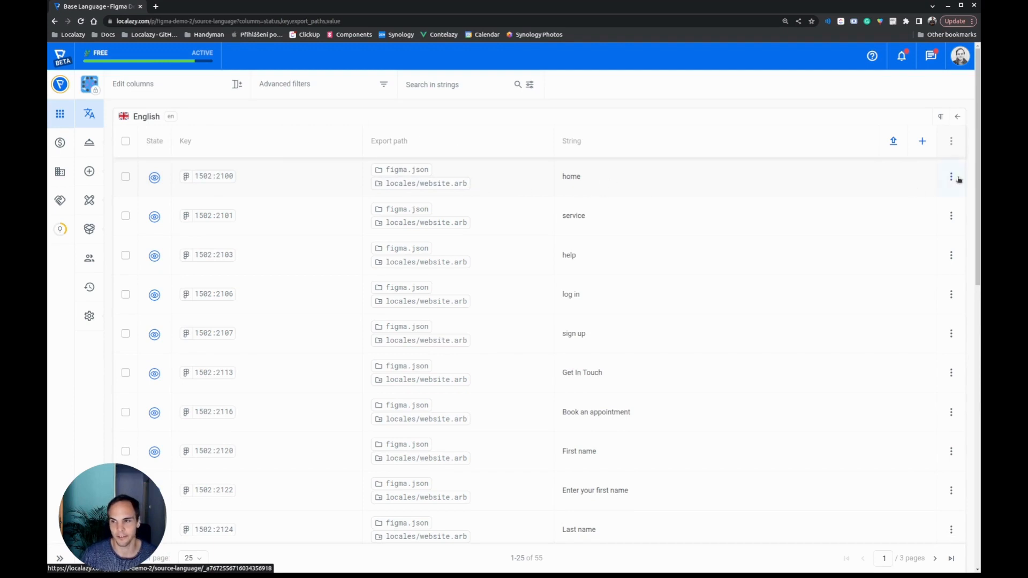
Give the home string (key 1502:2100) the website.arb export alias 'home' and save it.
{"action": "left_click", "coordinate": [951, 177]}
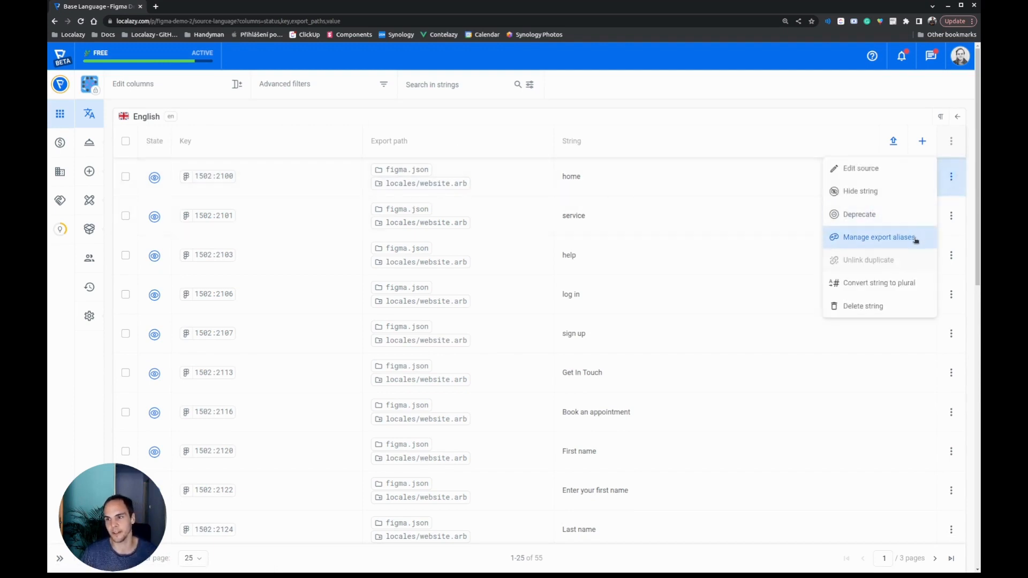
{"action": "left_click", "coordinate": [880, 237]}
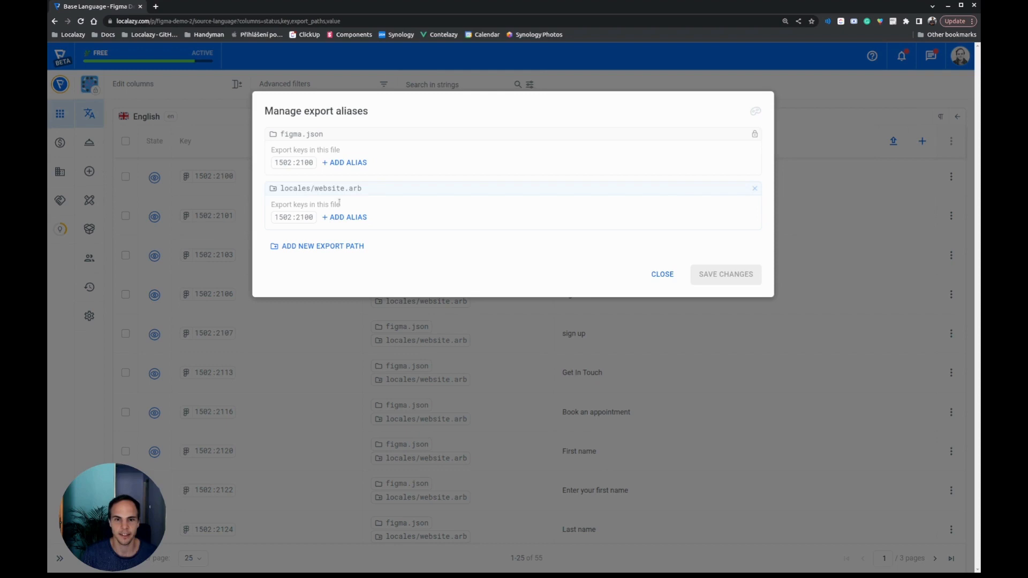
{"action": "mouse_move", "coordinate": [359, 201]}
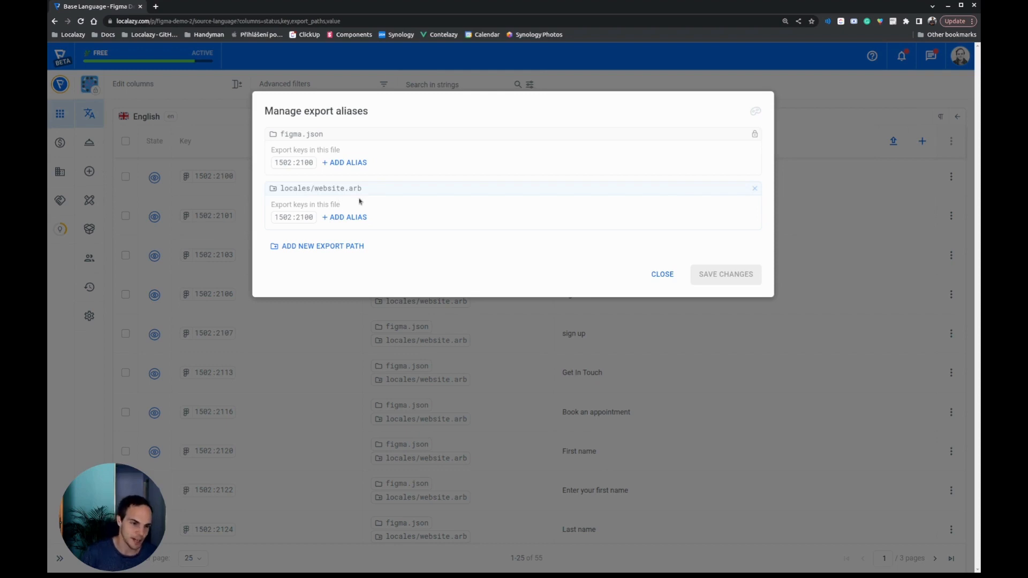
{"action": "left_click", "coordinate": [346, 218]}
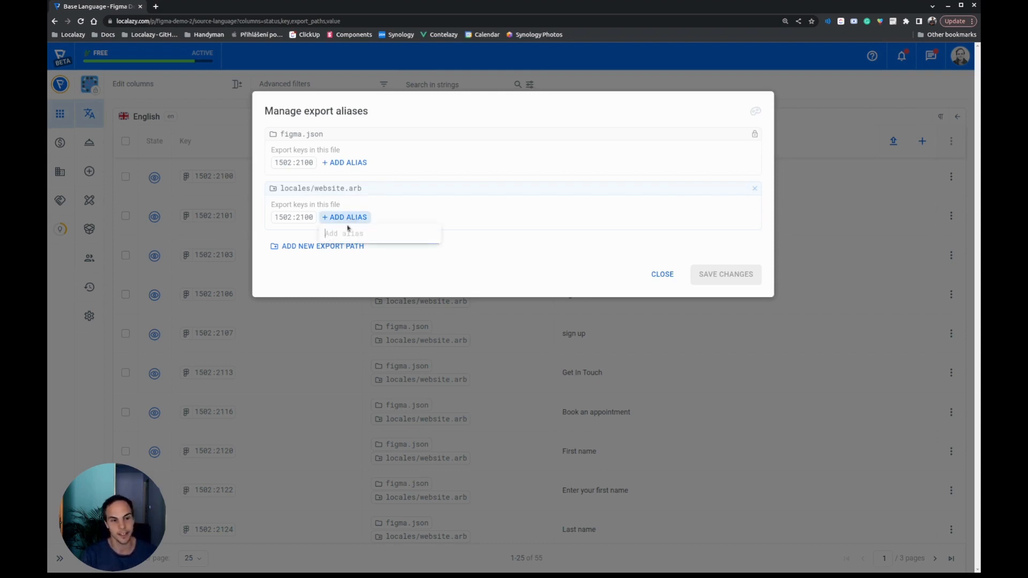
{"action": "type", "text": "home"}
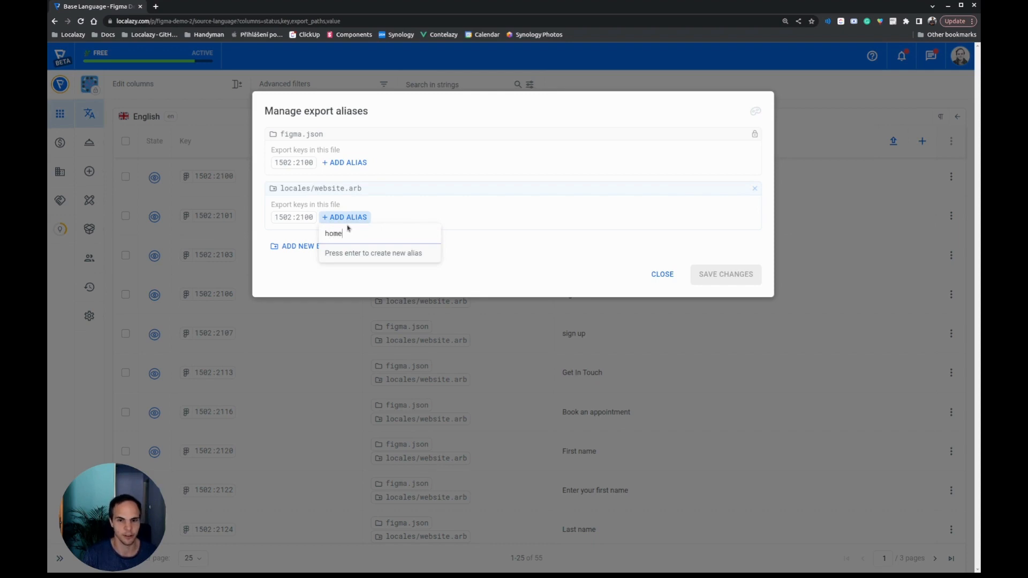
{"action": "key", "text": "enter"}
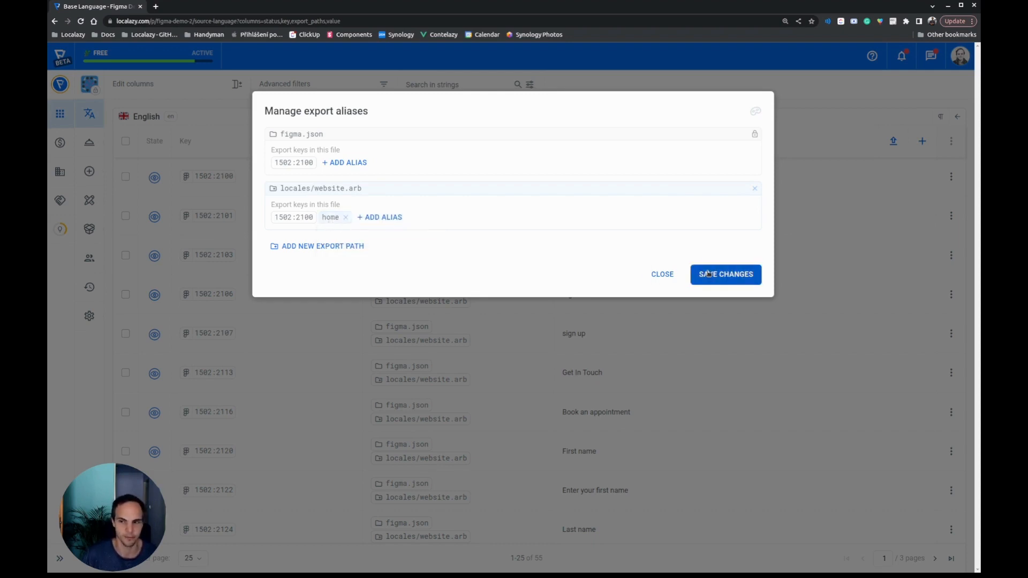
{"action": "left_click", "coordinate": [725, 274]}
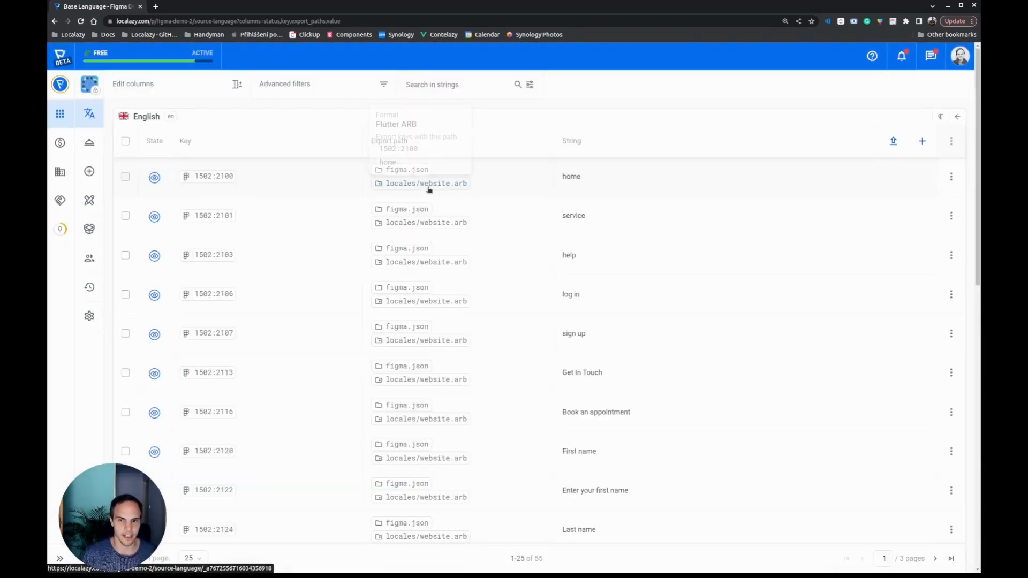
Give the next string (key 1502:2101) the website.arb export alias 'service' and save it.
{"action": "left_click", "coordinate": [425, 183]}
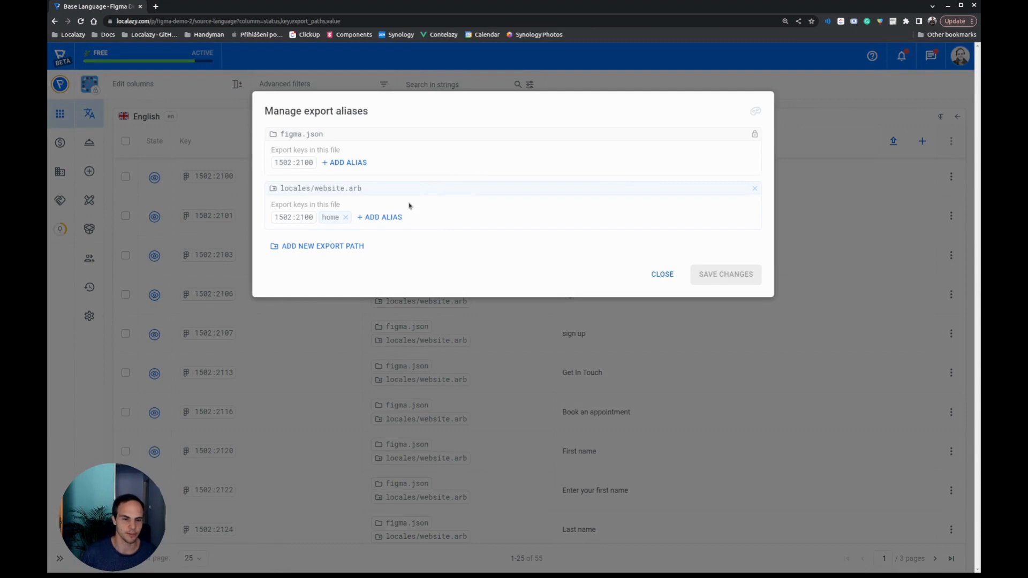
{"action": "mouse_move", "coordinate": [186, 182]}
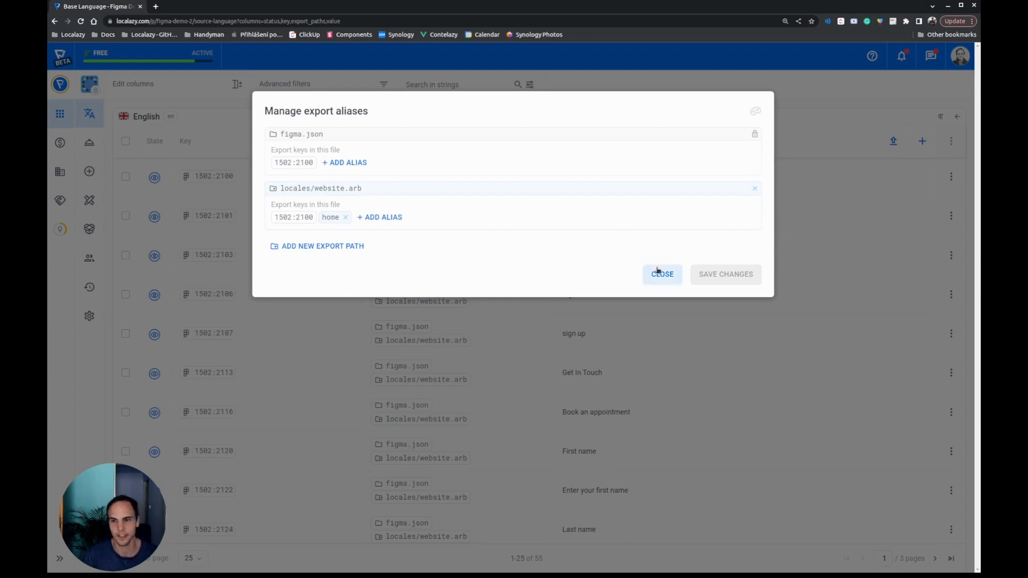
{"action": "left_click", "coordinate": [661, 274]}
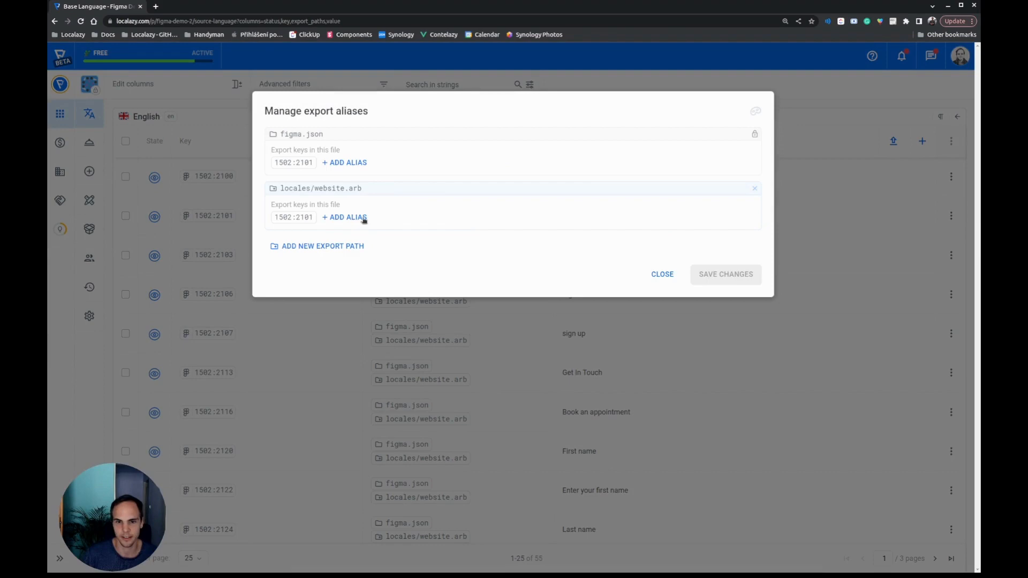
{"action": "type", "text": "service"}
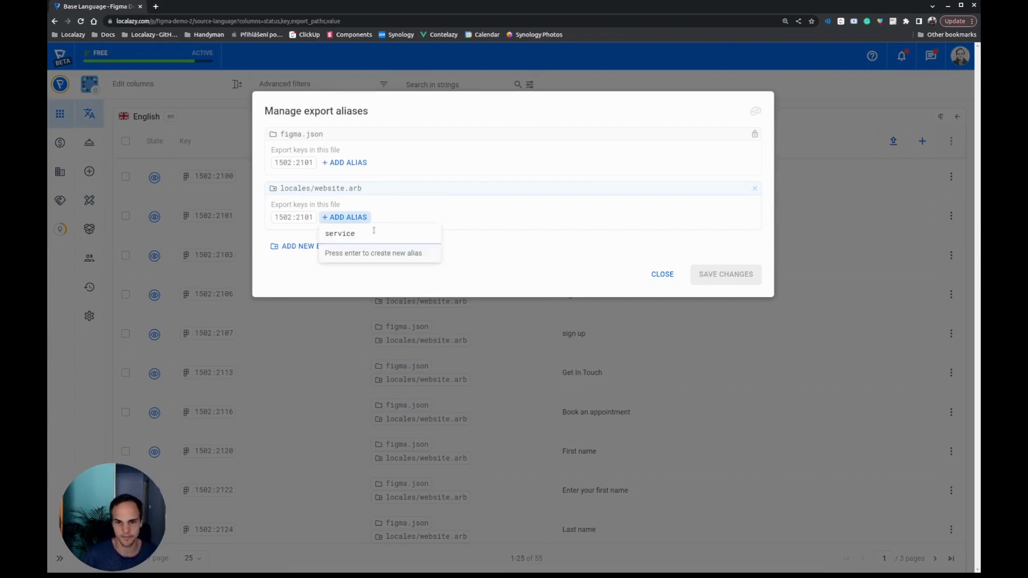
{"action": "left_click", "coordinate": [725, 274]}
{"action": "type", "text": "h"}
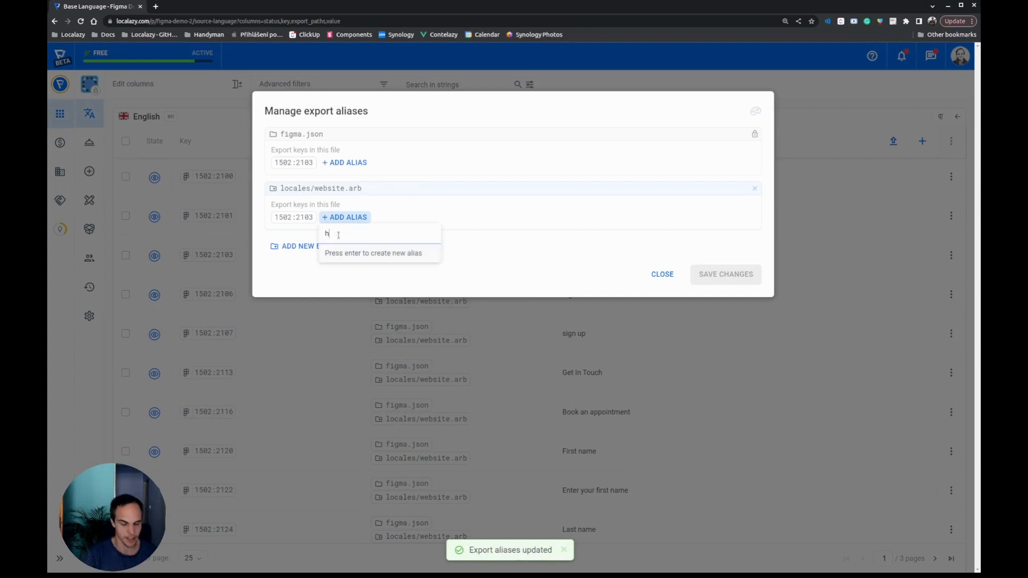
{"action": "left_click", "coordinate": [662, 275]}
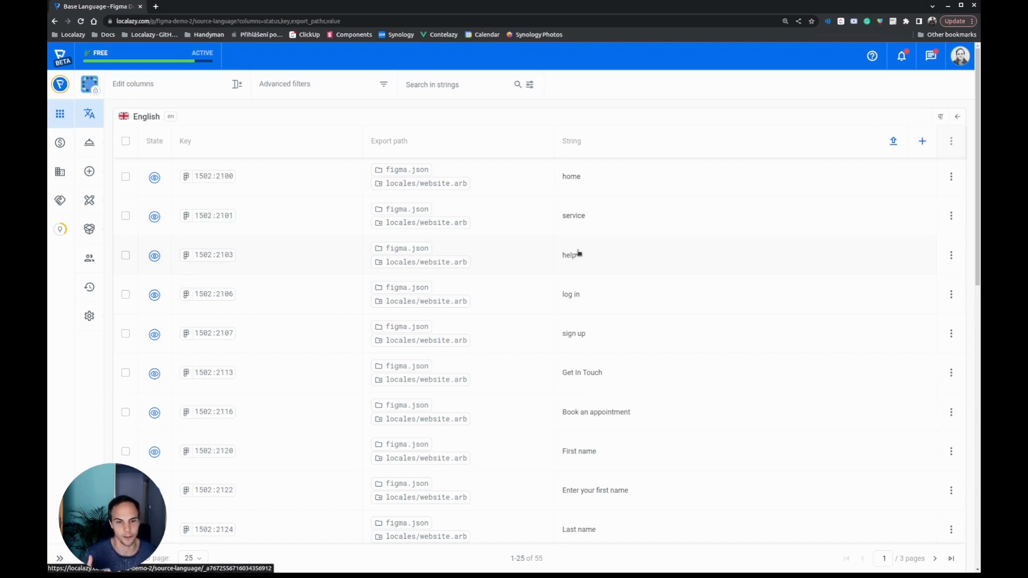
Reach the Import & Export section of the Figma Demo project's General settings.
{"action": "left_click", "coordinate": [88, 316]}
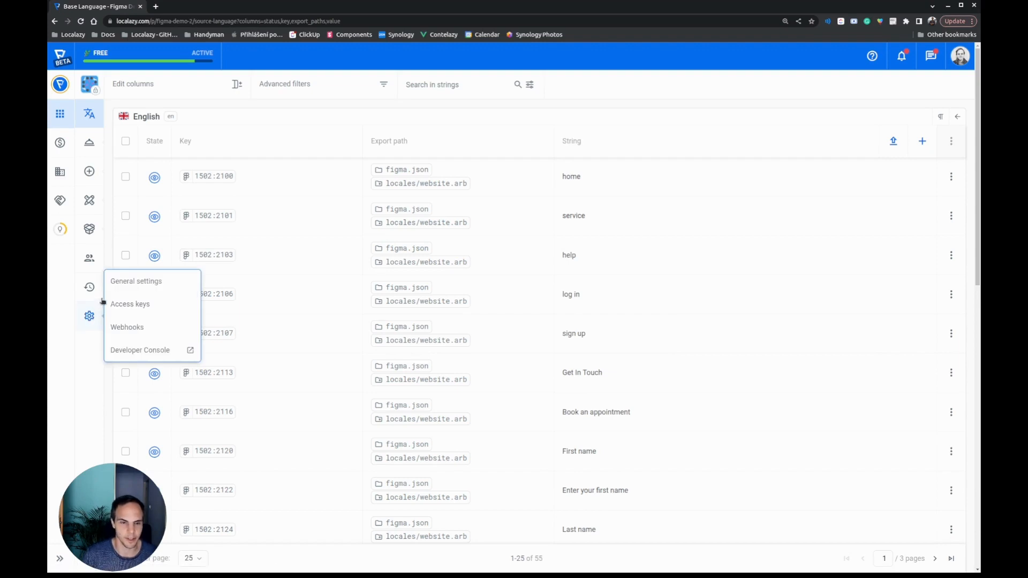
{"action": "left_click", "coordinate": [136, 281]}
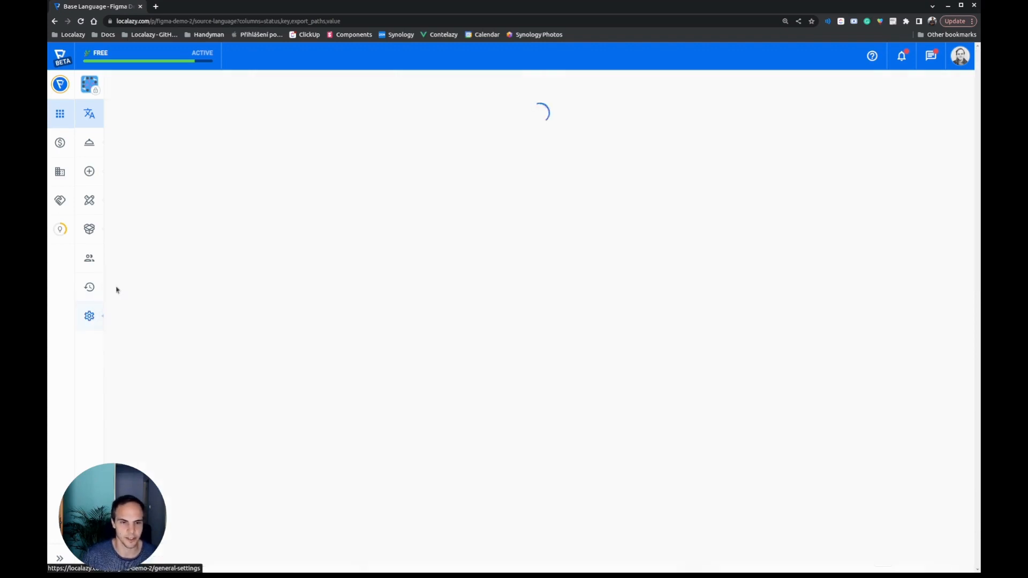
{"action": "left_click", "coordinate": [89, 316]}
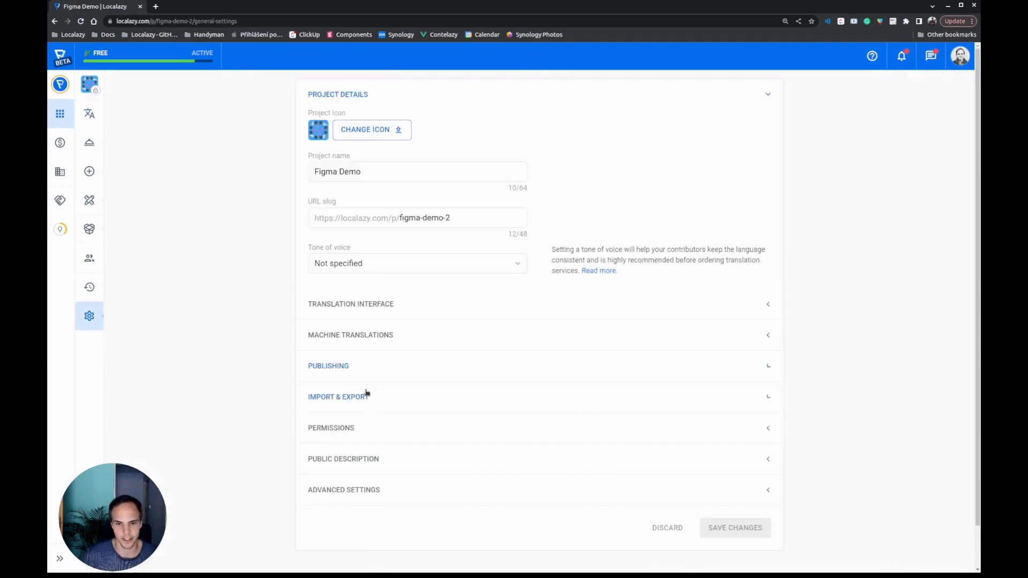
{"action": "left_click", "coordinate": [337, 396]}
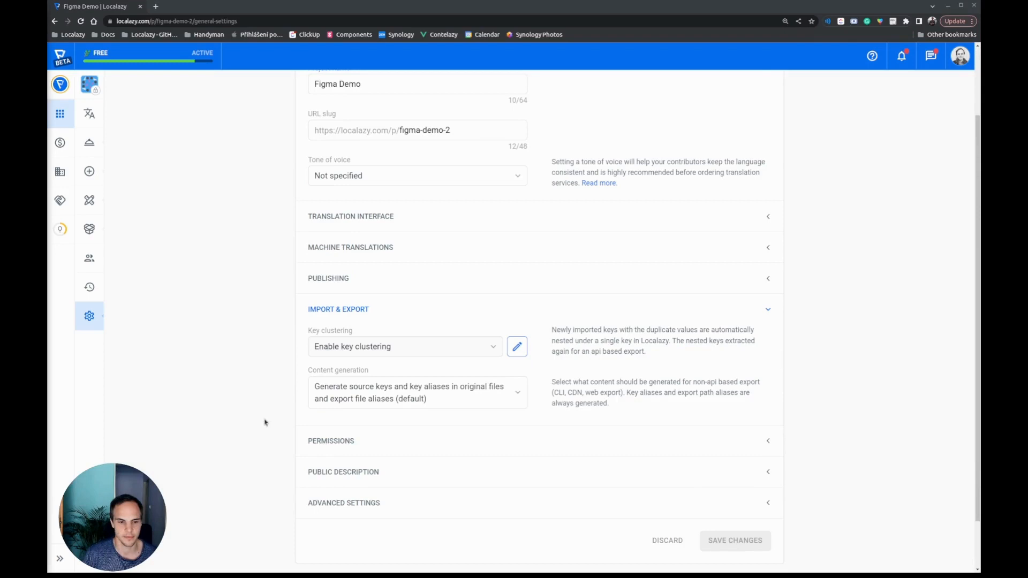
Set Content generation to 'Generate key aliases in export file aliases', the Figma-recommended option.
{"action": "left_click", "coordinate": [417, 392]}
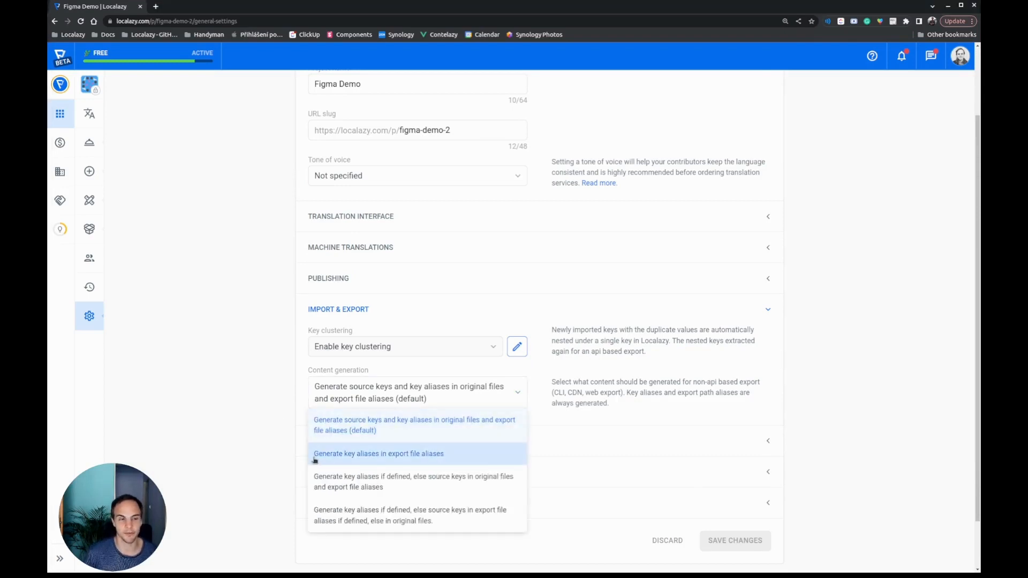
{"action": "left_click", "coordinate": [378, 454]}
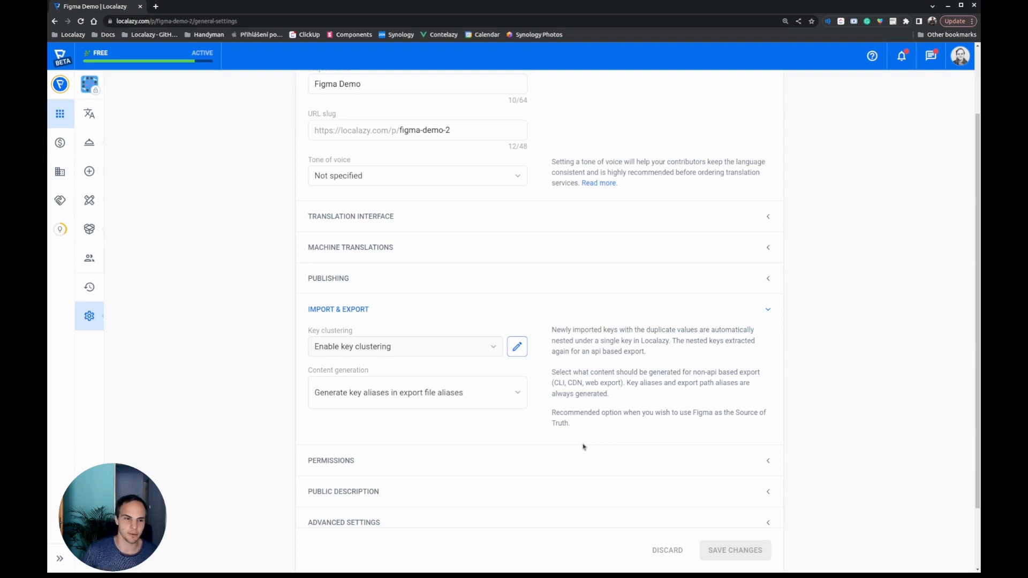
{"action": "left_click", "coordinate": [416, 392]}
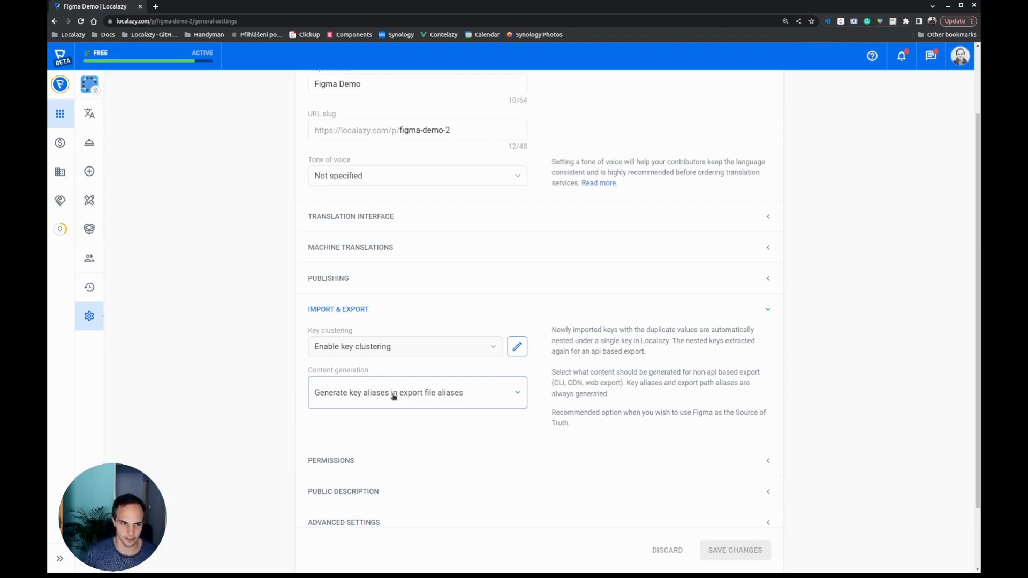
{"action": "left_click", "coordinate": [328, 279]}
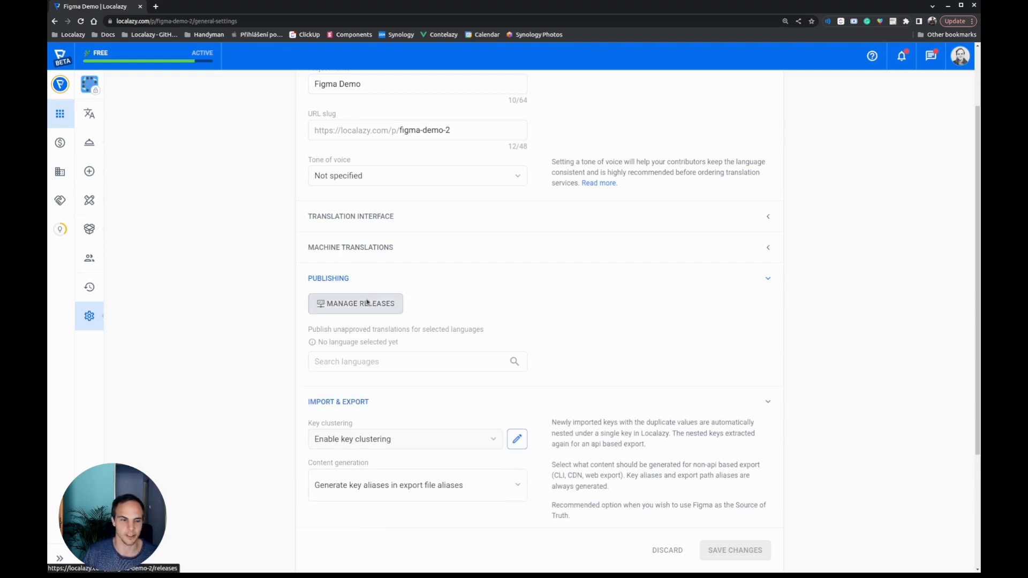
Publish the latest release immediately from Manage Releases so the new setting applies.
{"action": "left_click", "coordinate": [359, 303]}
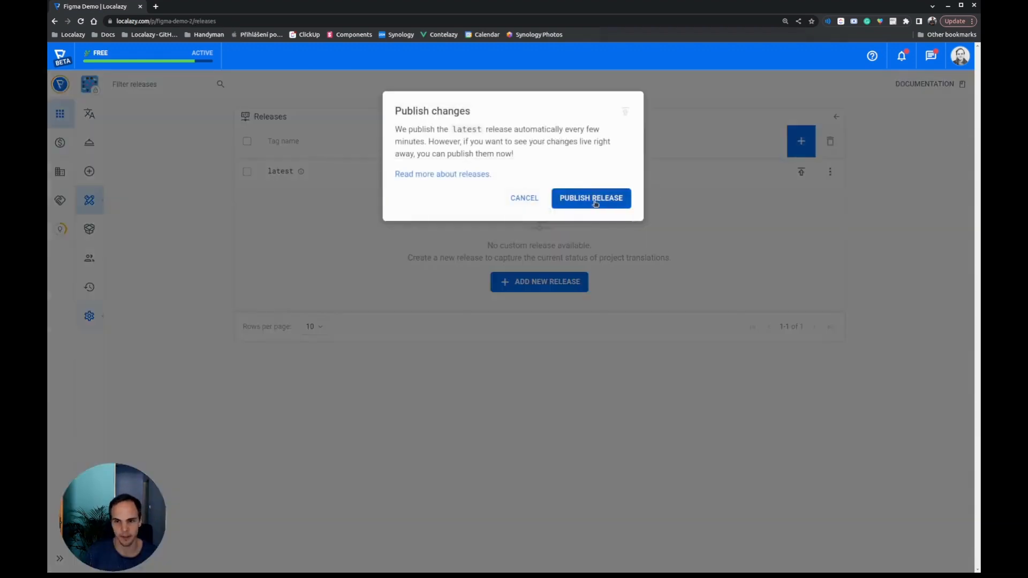
{"action": "left_click", "coordinate": [591, 198]}
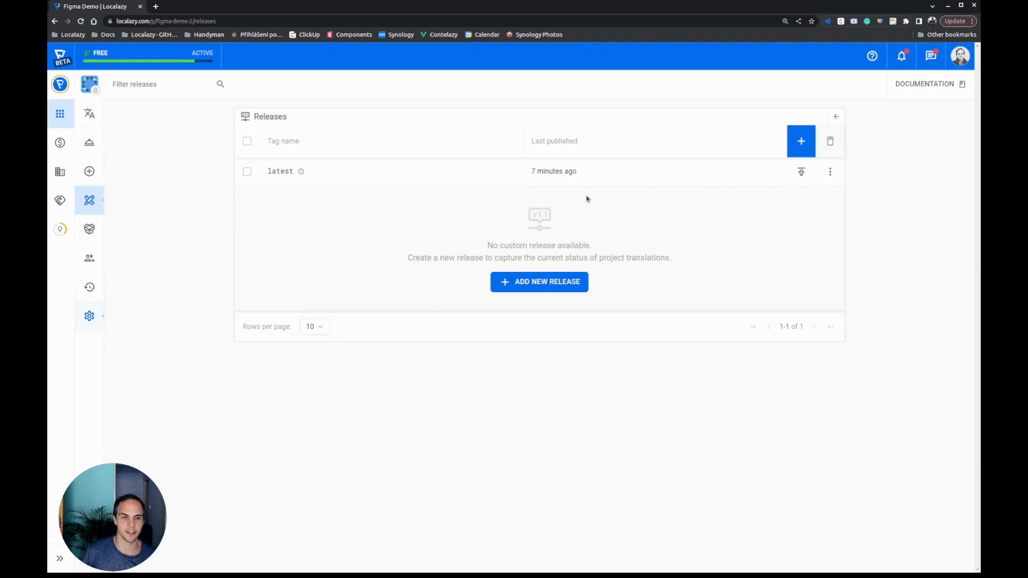
{"action": "mouse_move", "coordinate": [331, 211]}
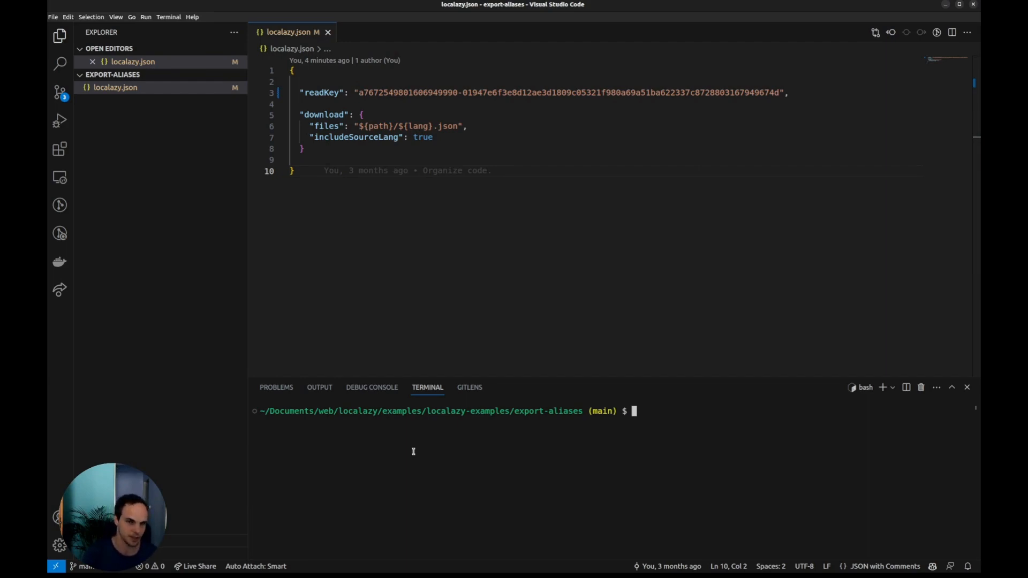
{"action": "mouse_move", "coordinate": [471, 302]}
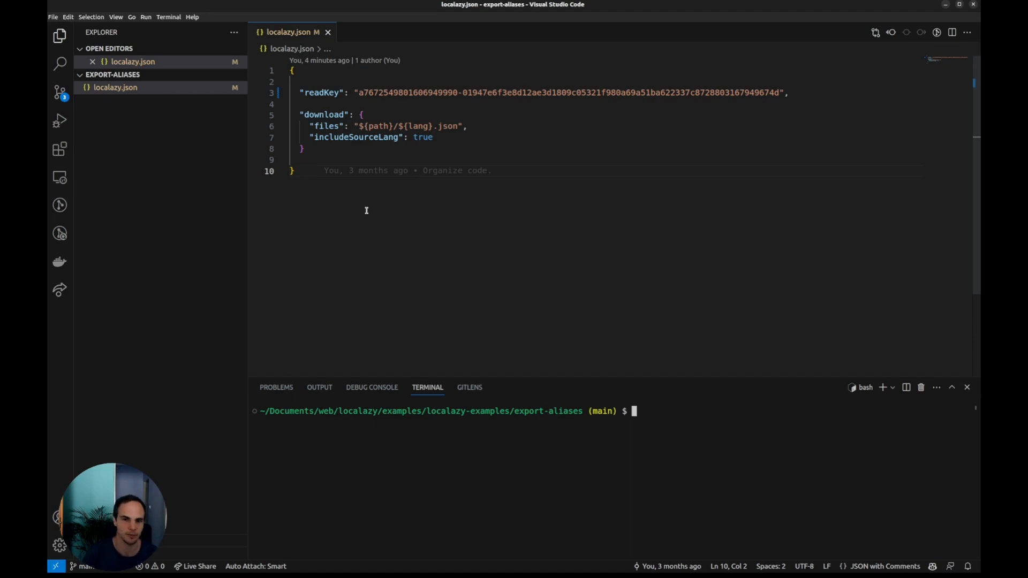
{"action": "mouse_move", "coordinate": [383, 191]}
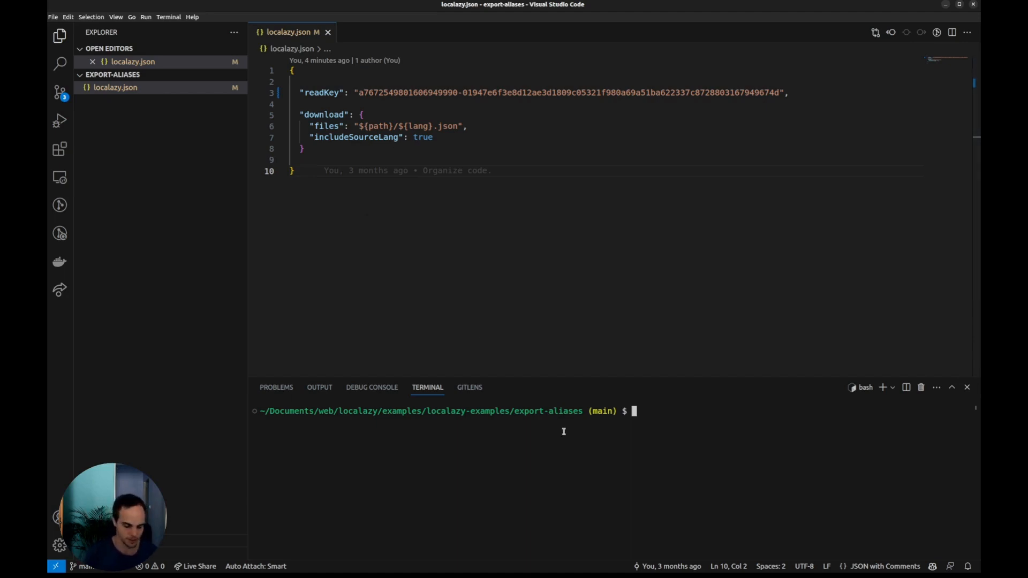
Run localazy download to write locales/en.json and locales/de.json and reveal them in the Explorer.
{"action": "type", "text": "localazy downla"}
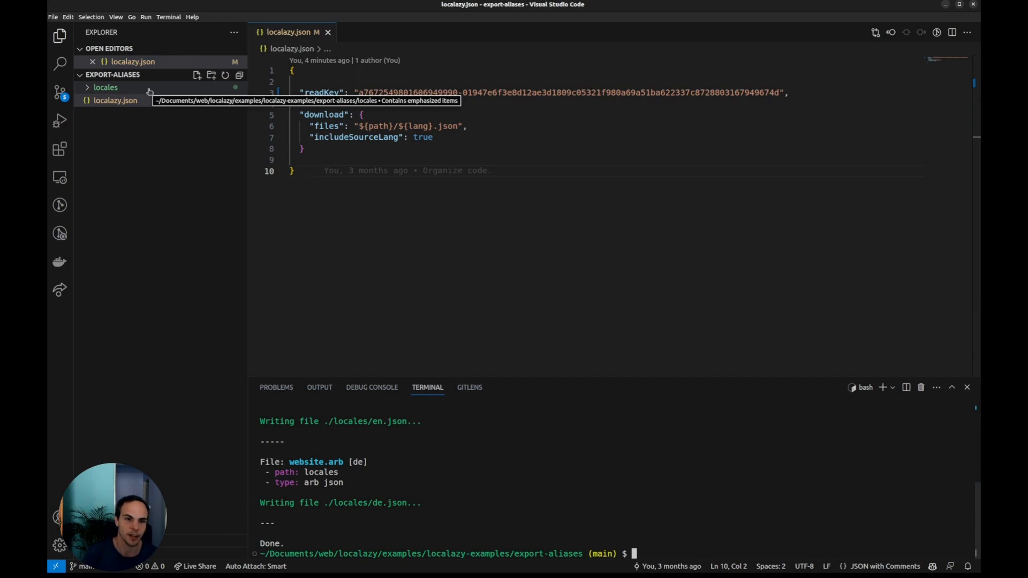
{"action": "left_click", "coordinate": [107, 87]}
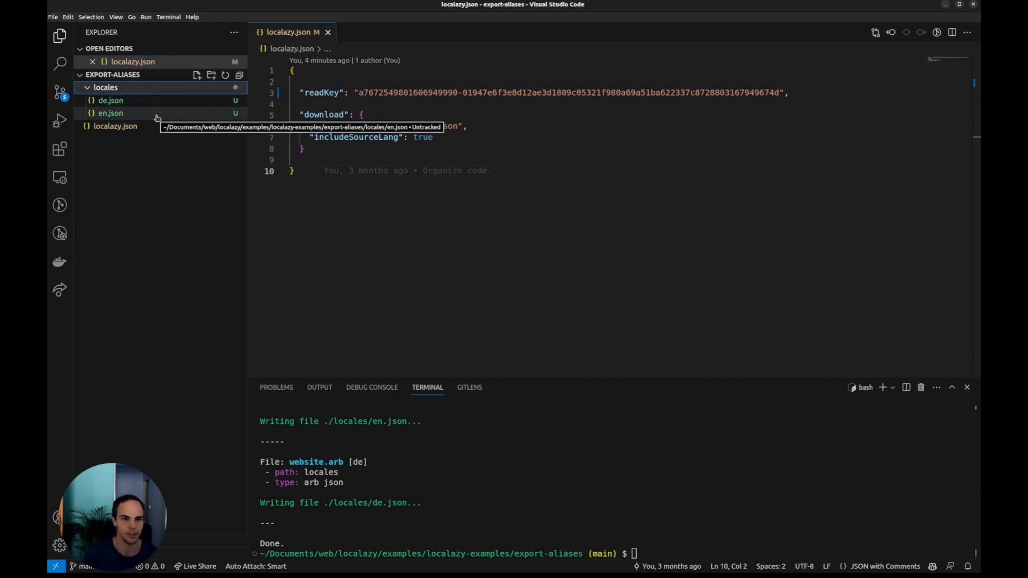
Inspect en.json keys help, home, service and de.json values Hilfe, Zuhause, Bedienung.
{"action": "left_click", "coordinate": [110, 112]}
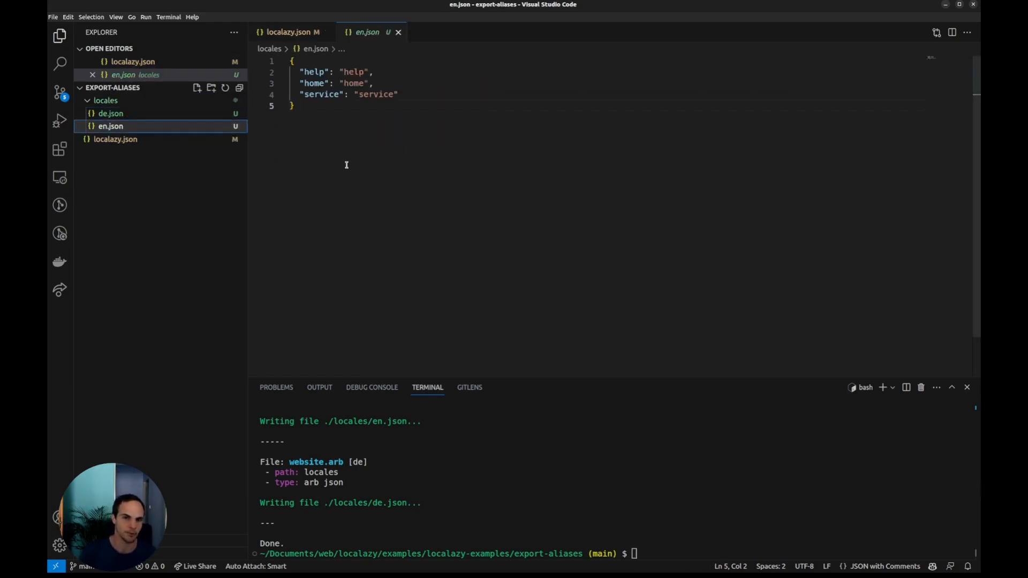
{"action": "left_click", "coordinate": [110, 114]}
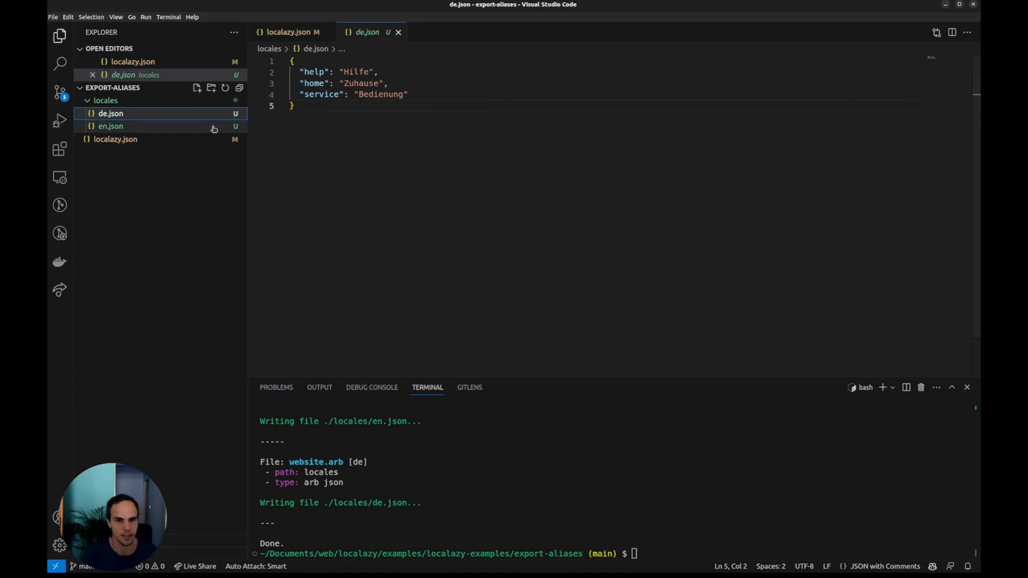
{"action": "left_click", "coordinate": [110, 126]}
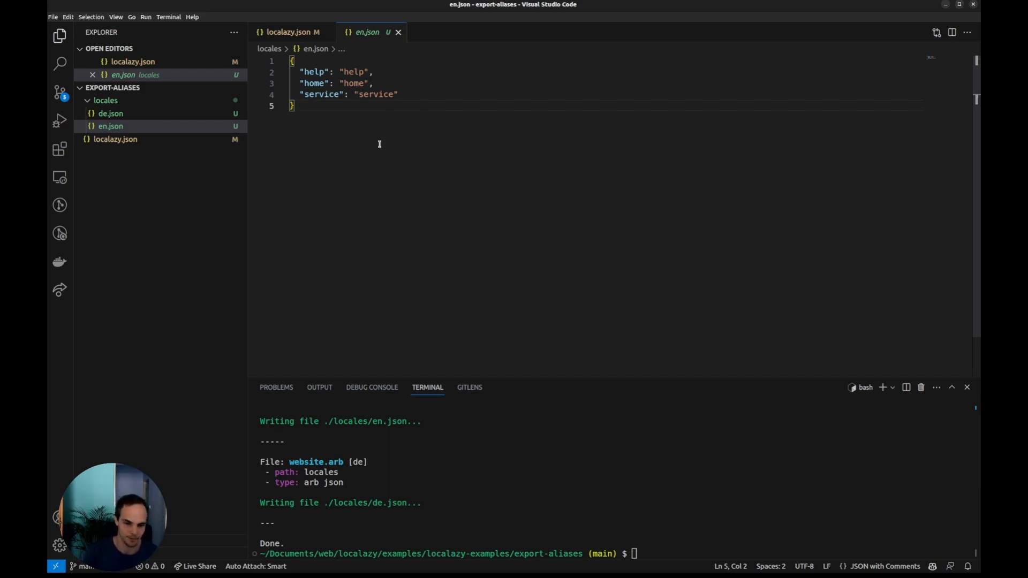
{"action": "mouse_move", "coordinate": [425, 303]}
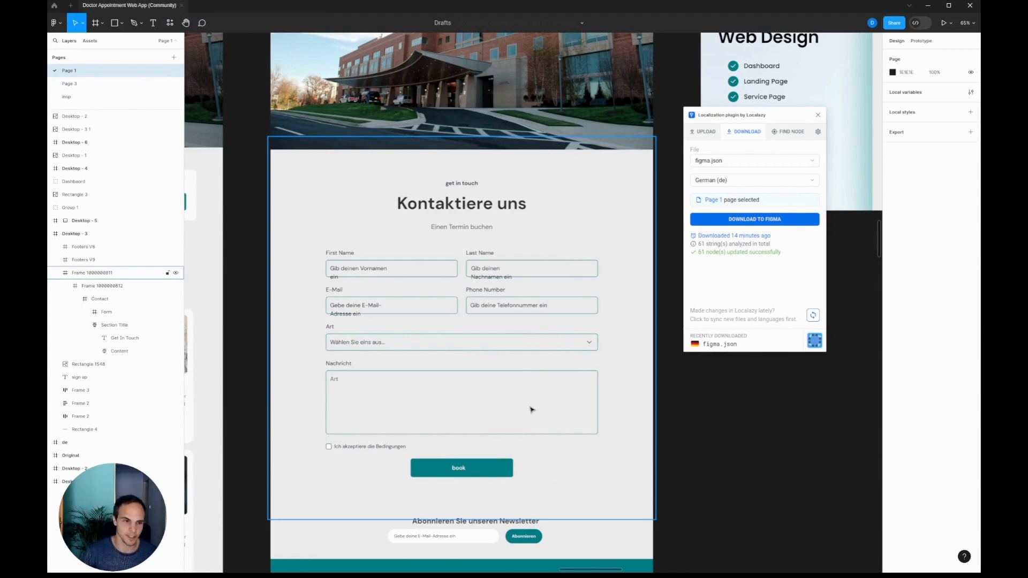
Switch the Localazy plugin to the Upload tab, which warns some texts aren't in English.
{"action": "left_click", "coordinate": [706, 131]}
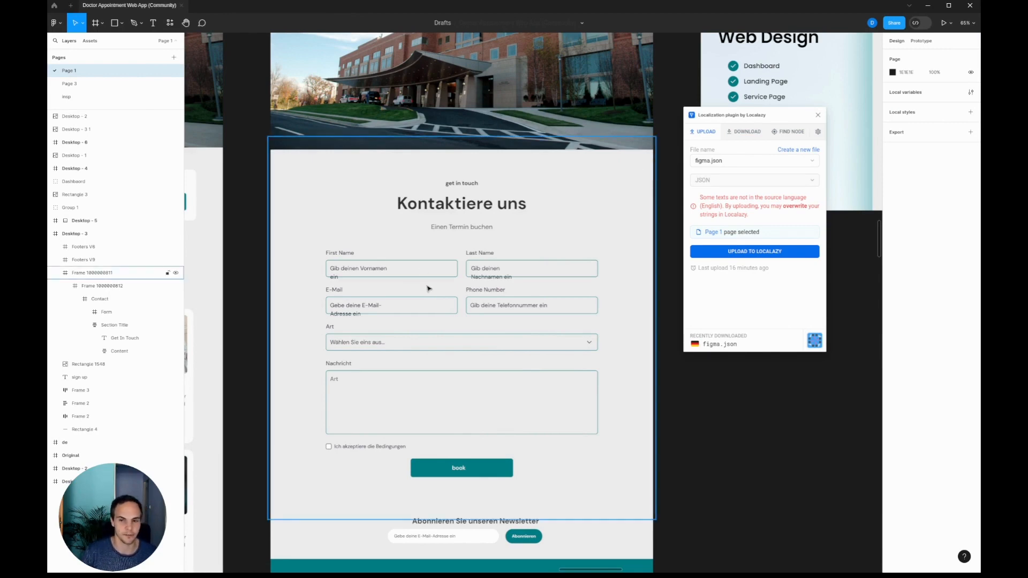
{"action": "scroll", "scroll_direction": "down", "scroll_amount": 3}
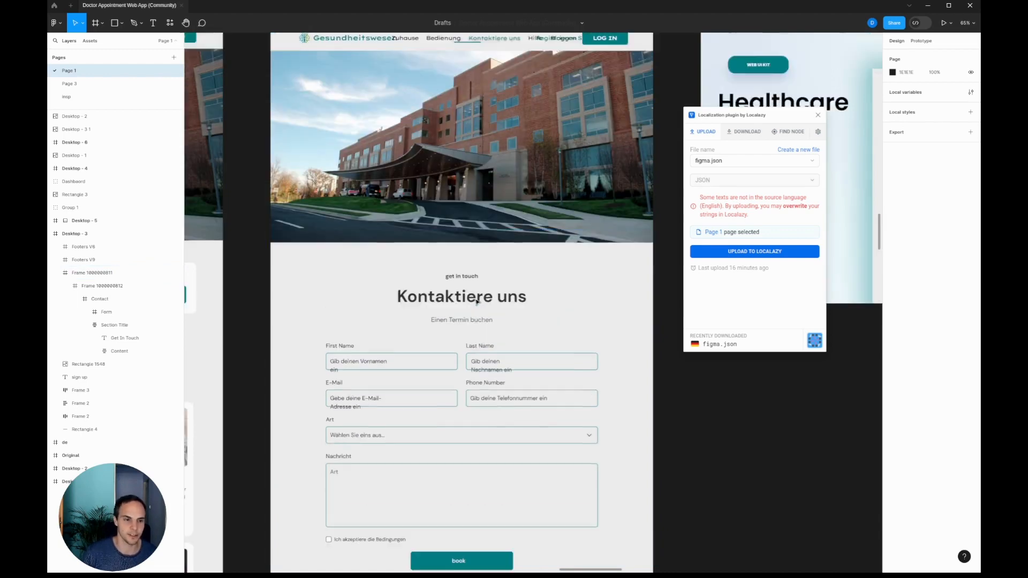
{"action": "left_click", "coordinate": [747, 132]}
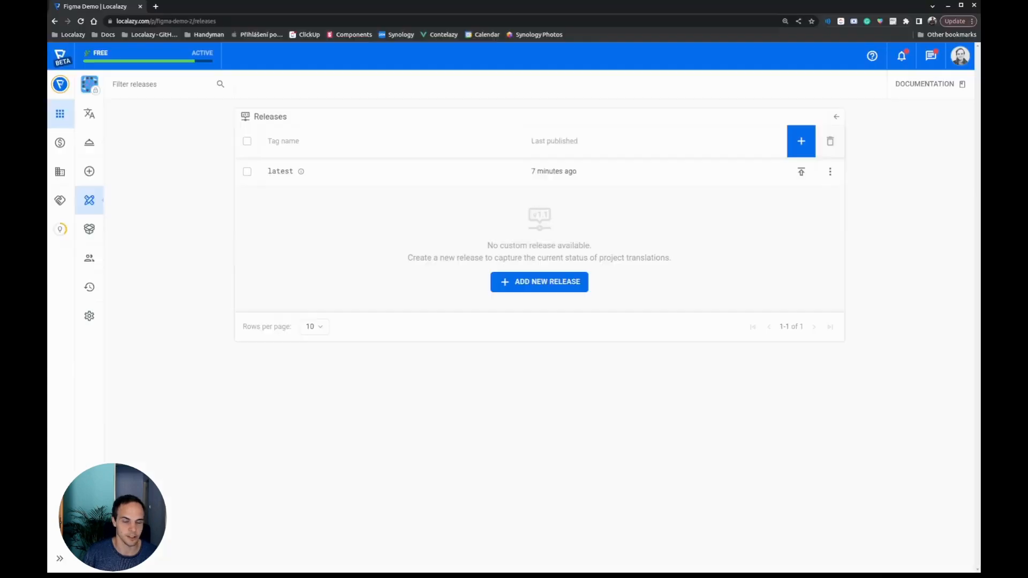
Return to the Figma Demo translations overview listing English source and German translated.
{"action": "left_click", "coordinate": [89, 113]}
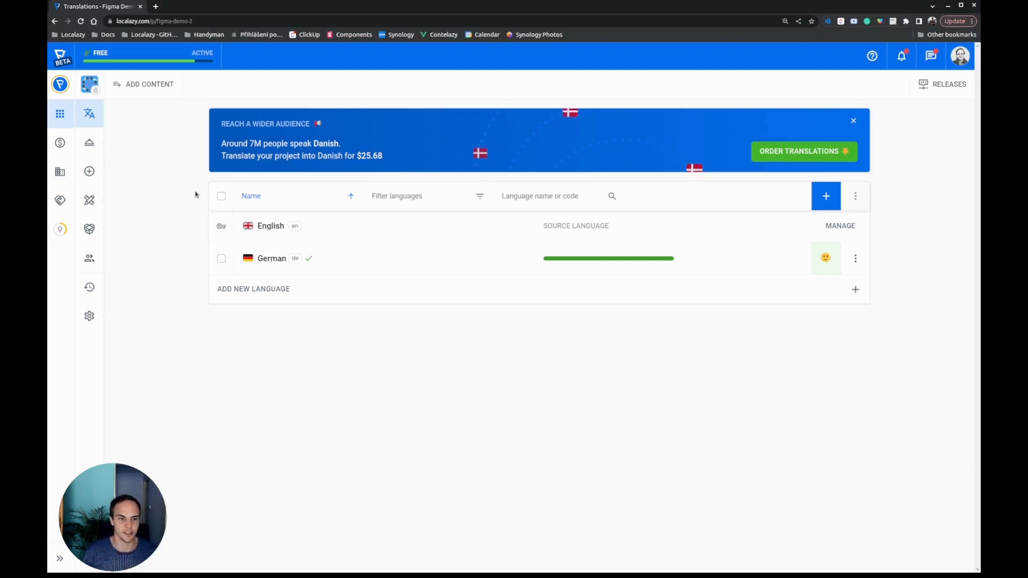
{"action": "mouse_move", "coordinate": [346, 226]}
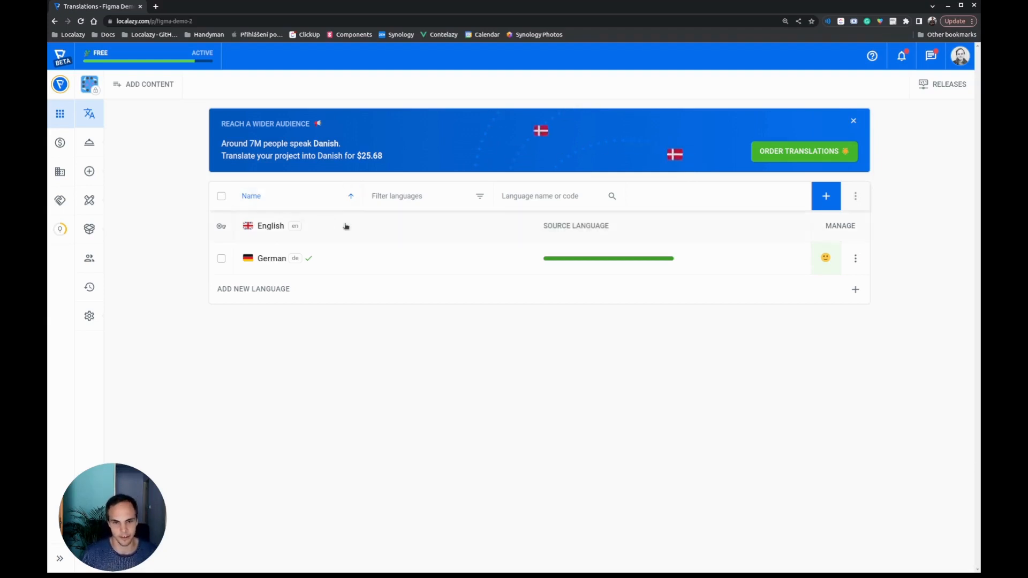